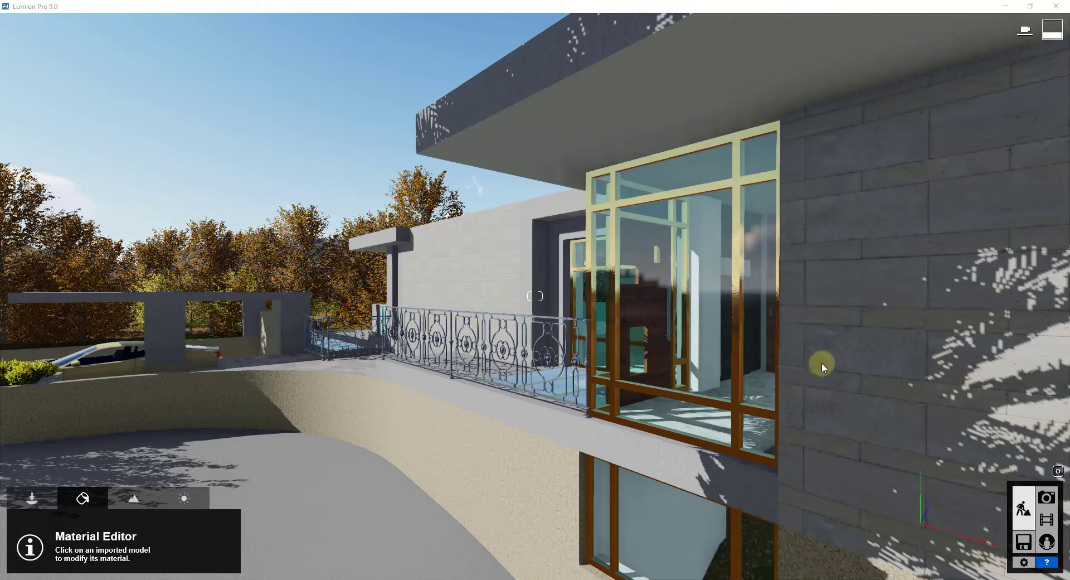
mouse_move(841, 344)
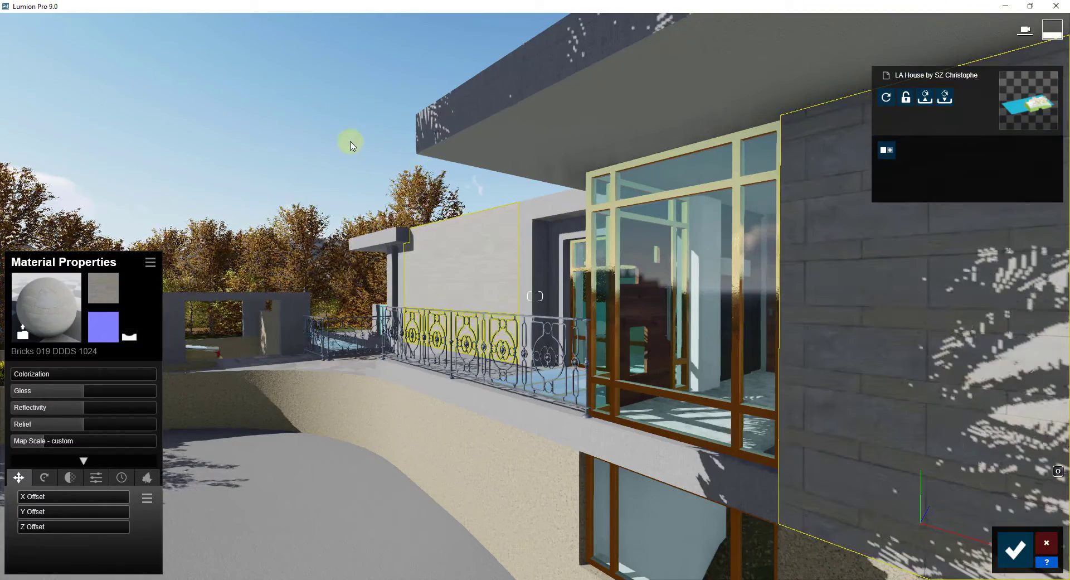
mouse_move(1045, 544)
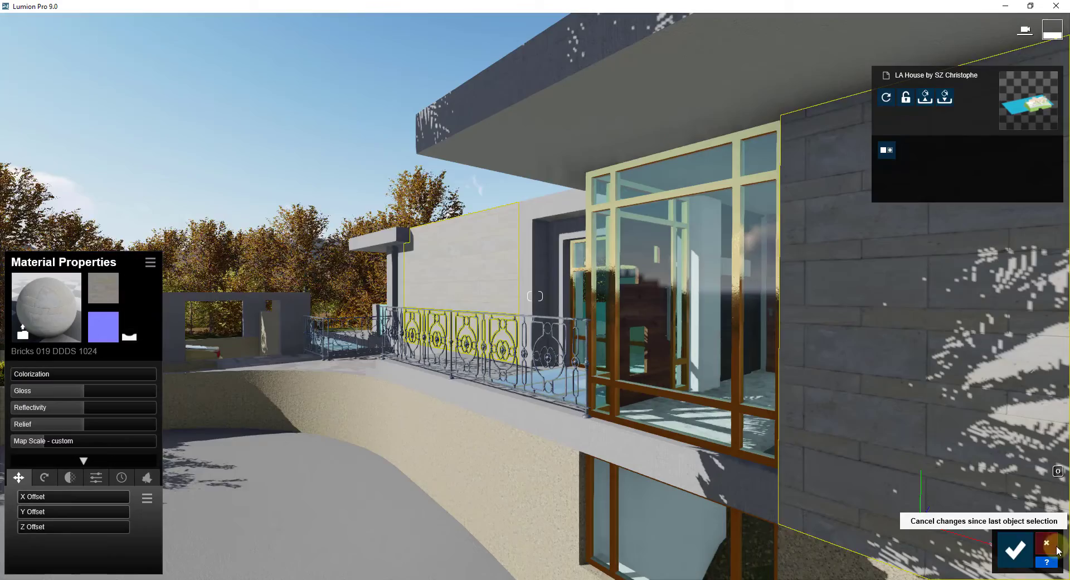
Step: Discard the brick wall material changes, switch to Photo mode and show Photo 2's effect list, briefly viewing the effect catalogue
left_click(1015, 551)
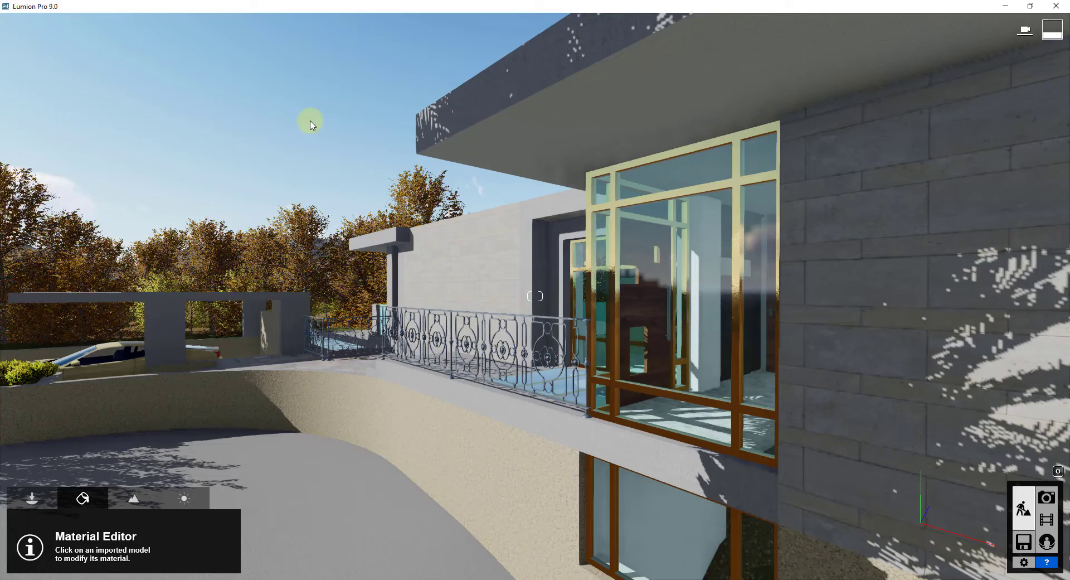
mouse_move(219, 328)
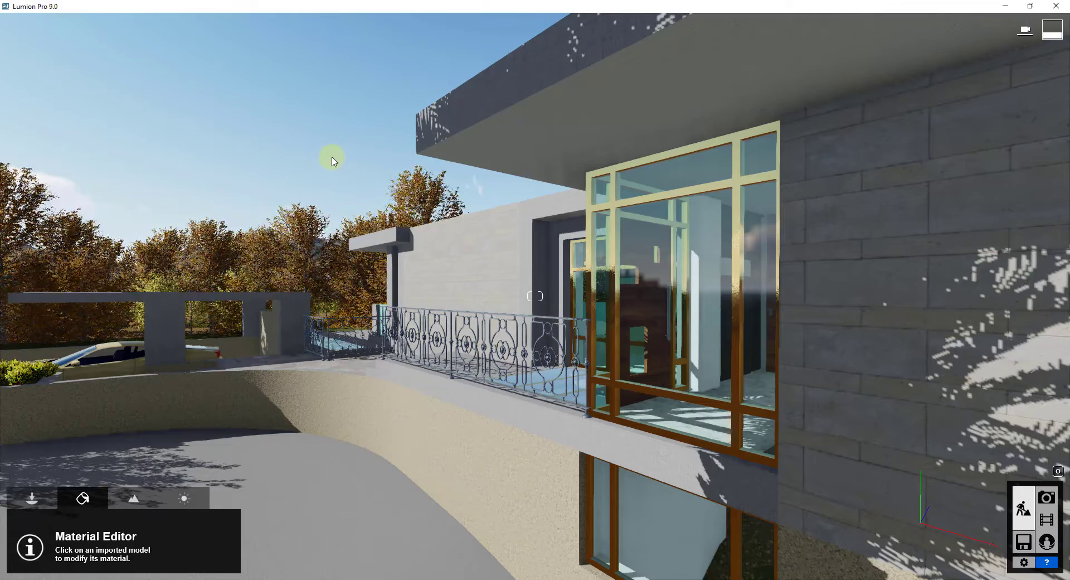
mouse_move(330, 442)
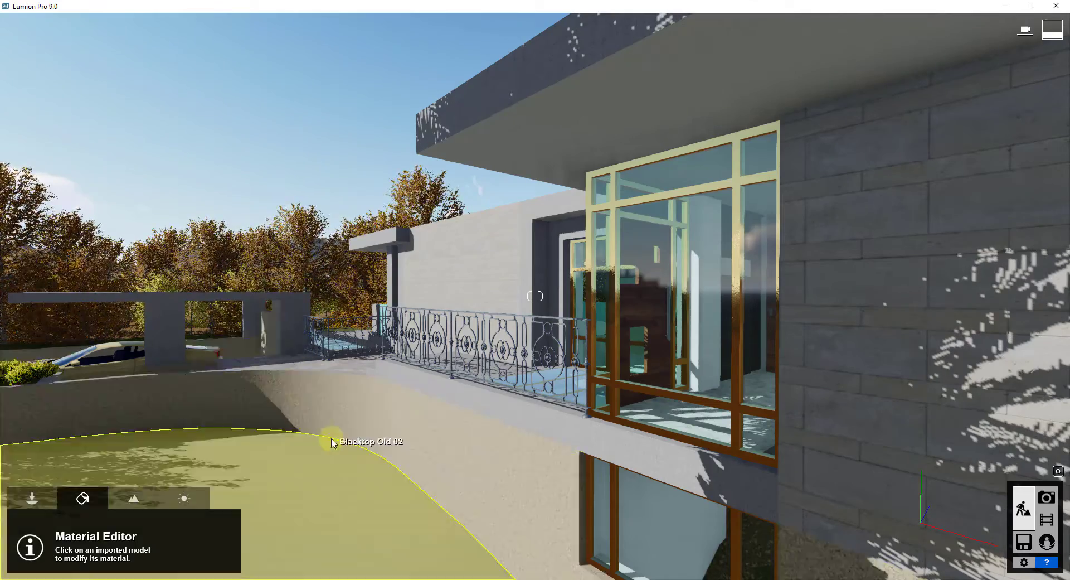
mouse_move(608, 355)
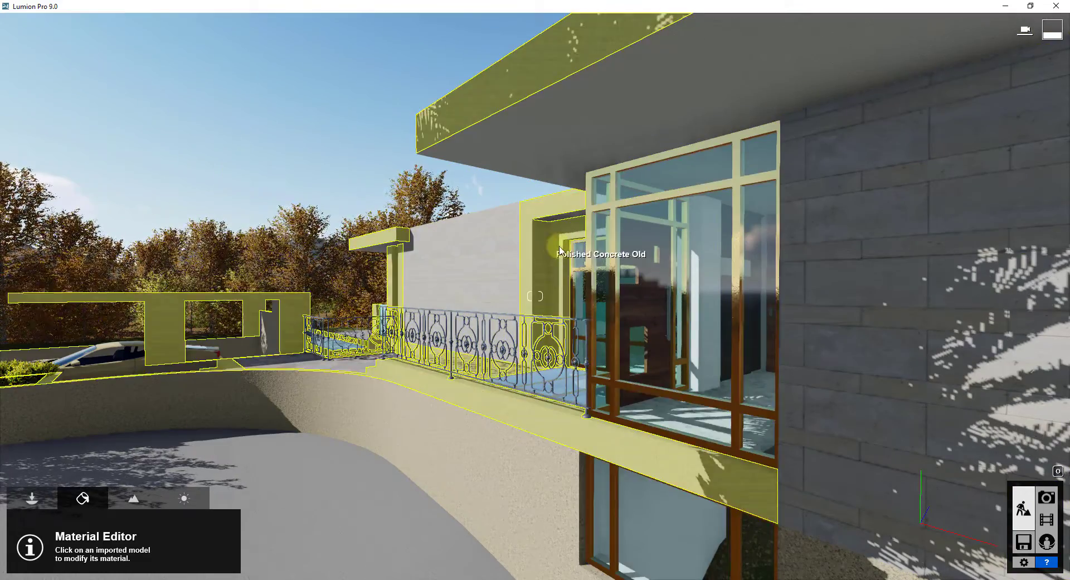
mouse_move(533, 265)
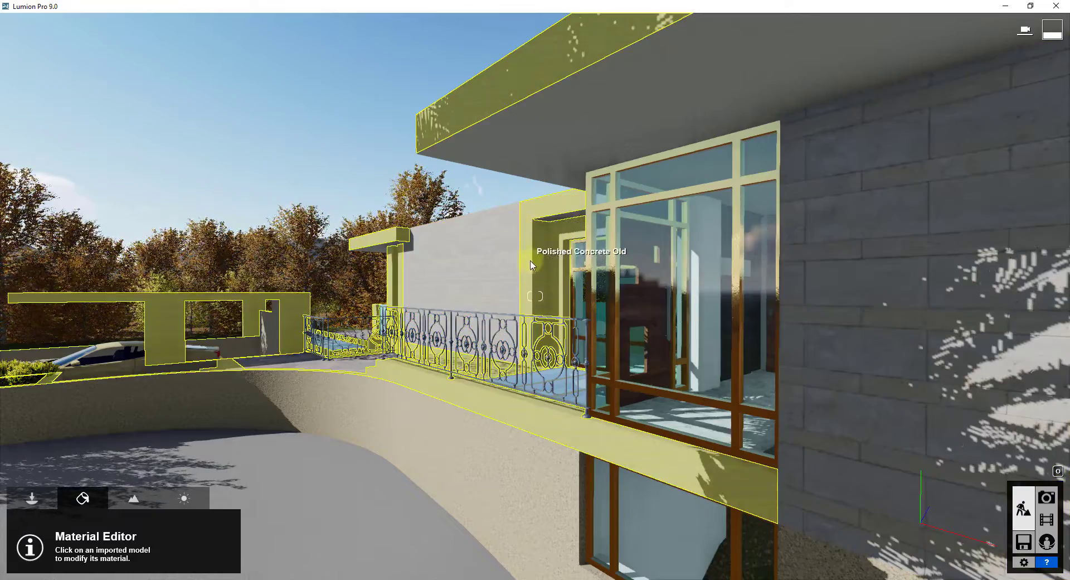
mouse_move(285, 332)
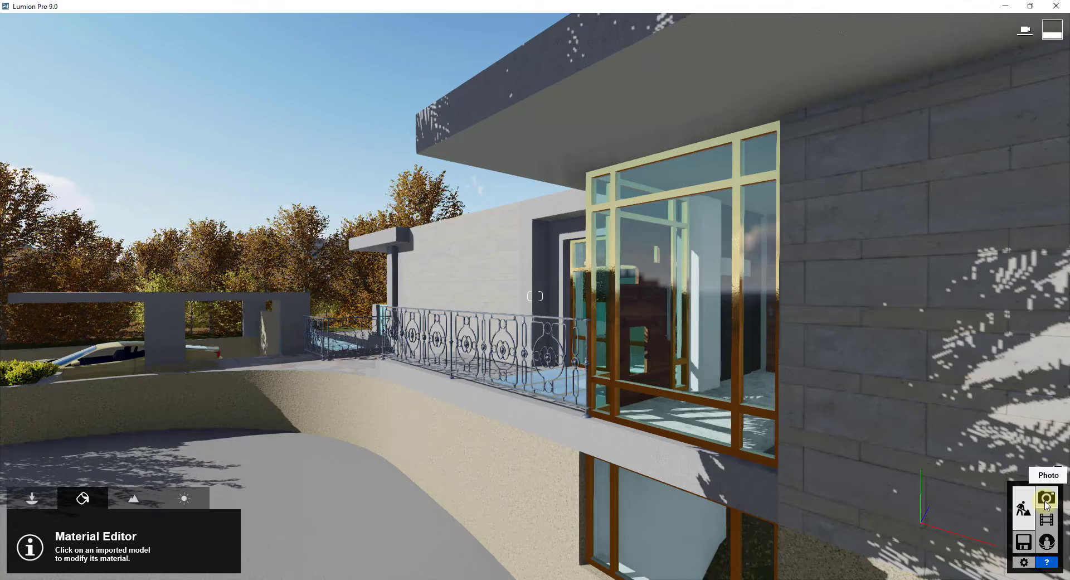
left_click(1047, 499)
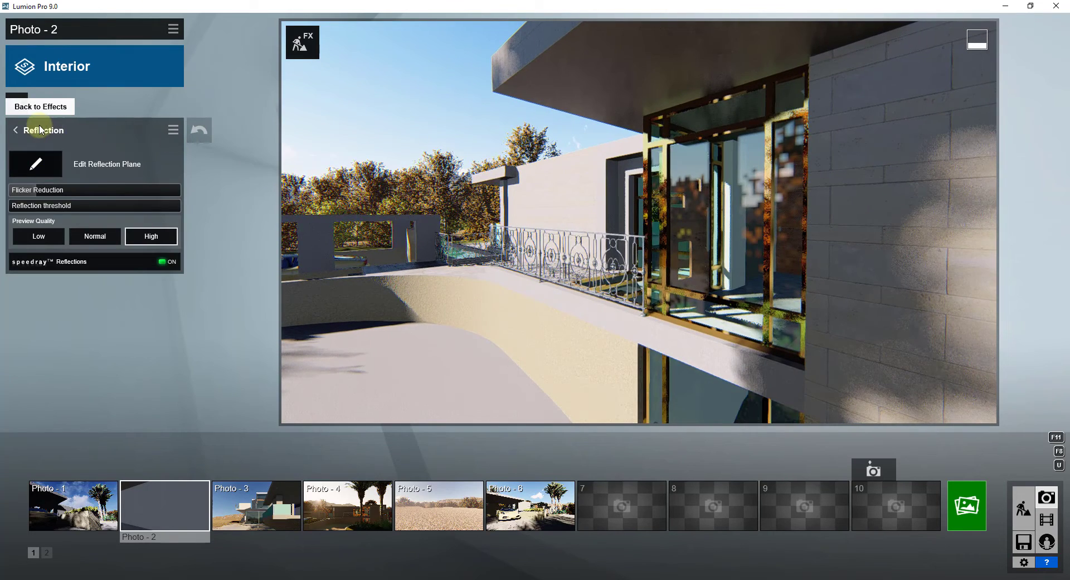
left_click(39, 107)
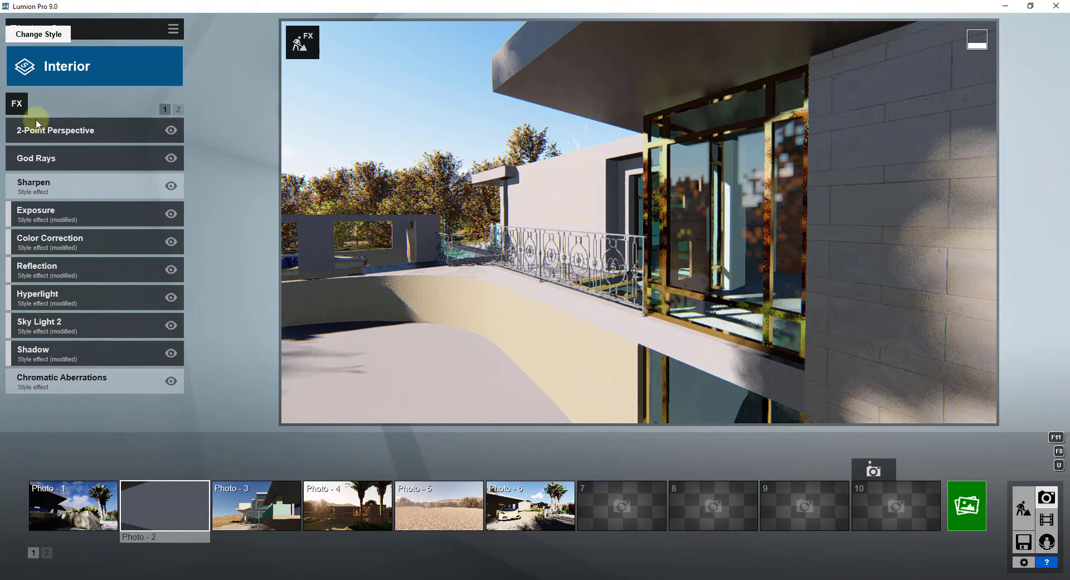
left_click(17, 102)
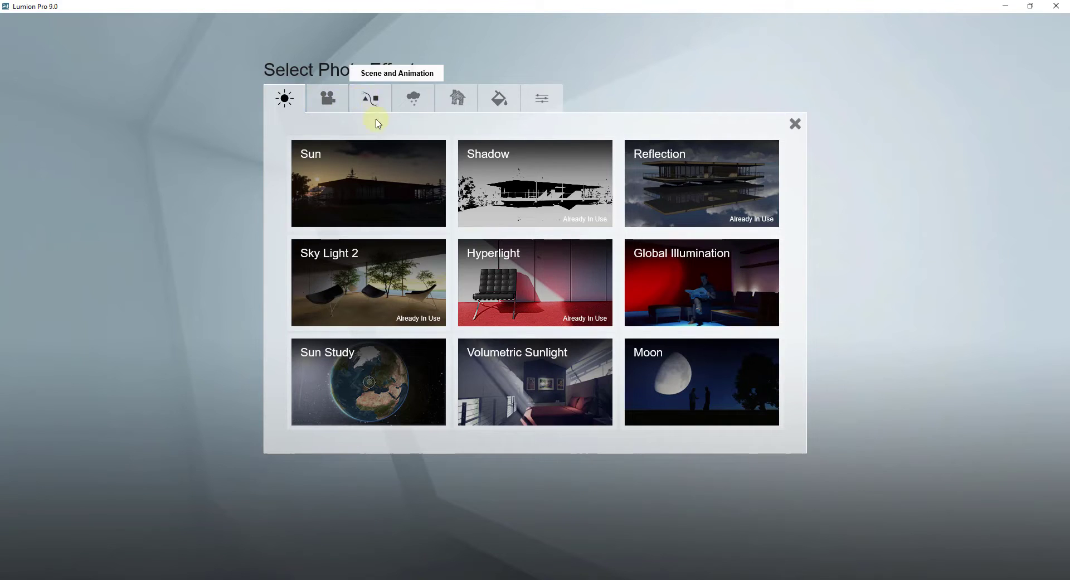
mouse_move(711, 191)
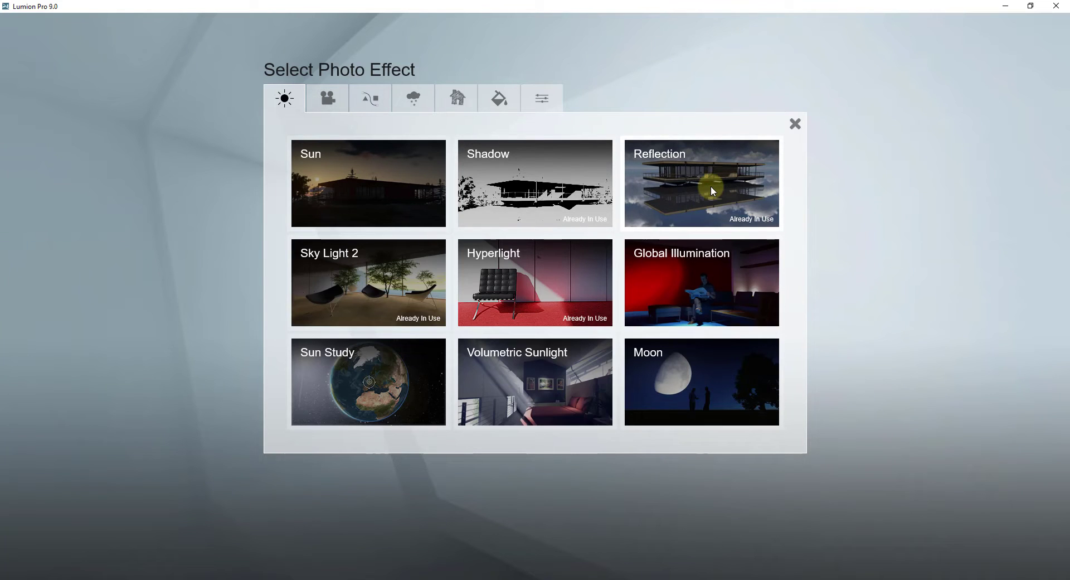
mouse_move(284, 98)
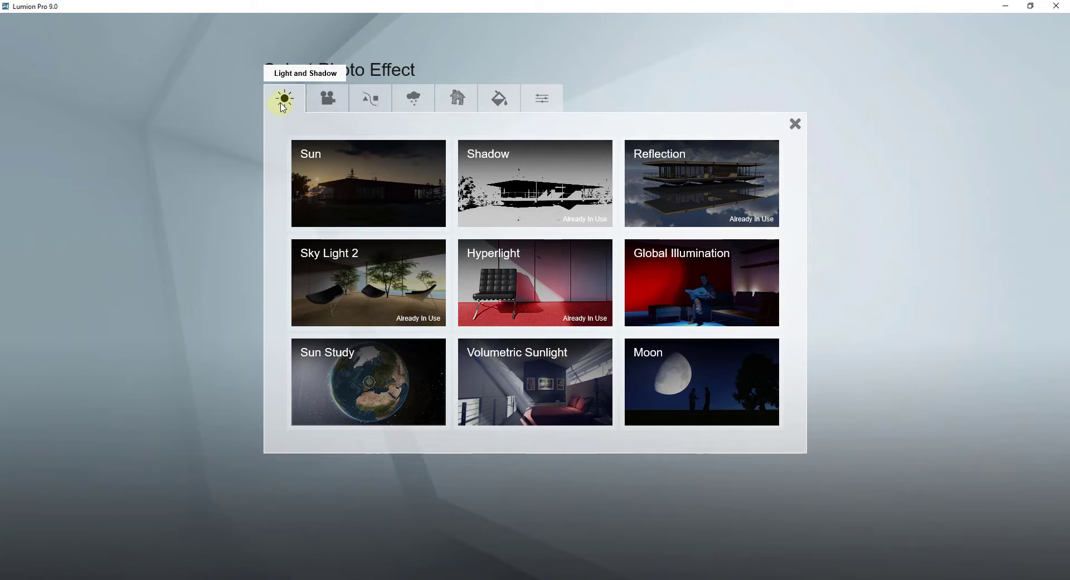
left_click(700, 183)
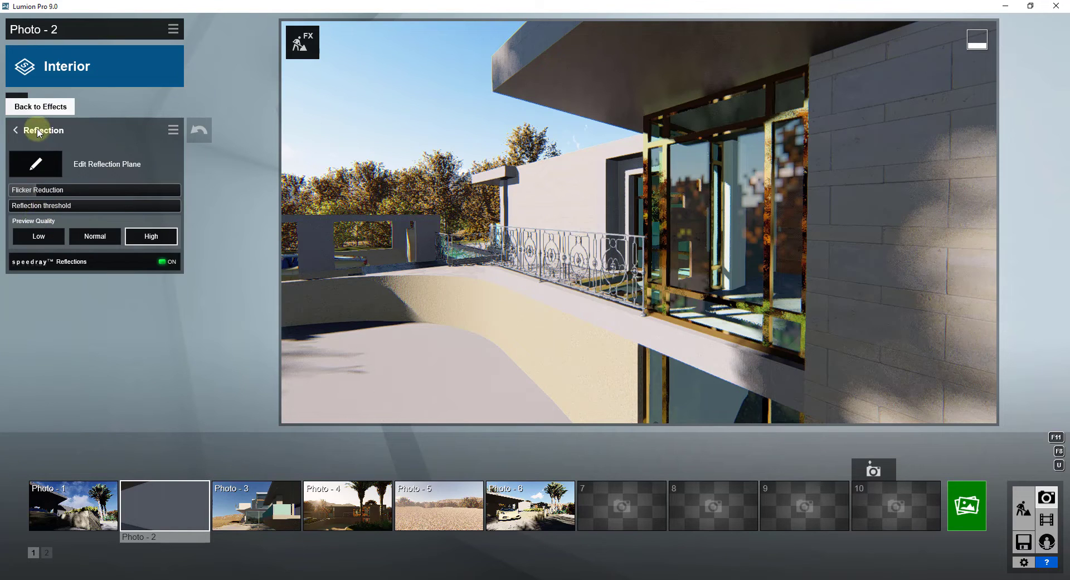
left_click(15, 130)
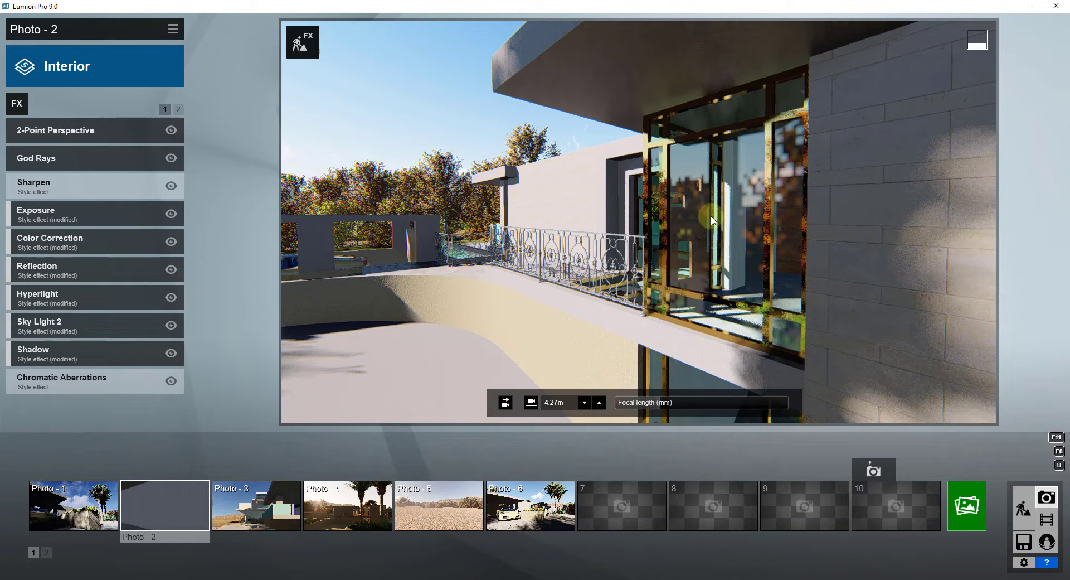
mouse_move(68, 273)
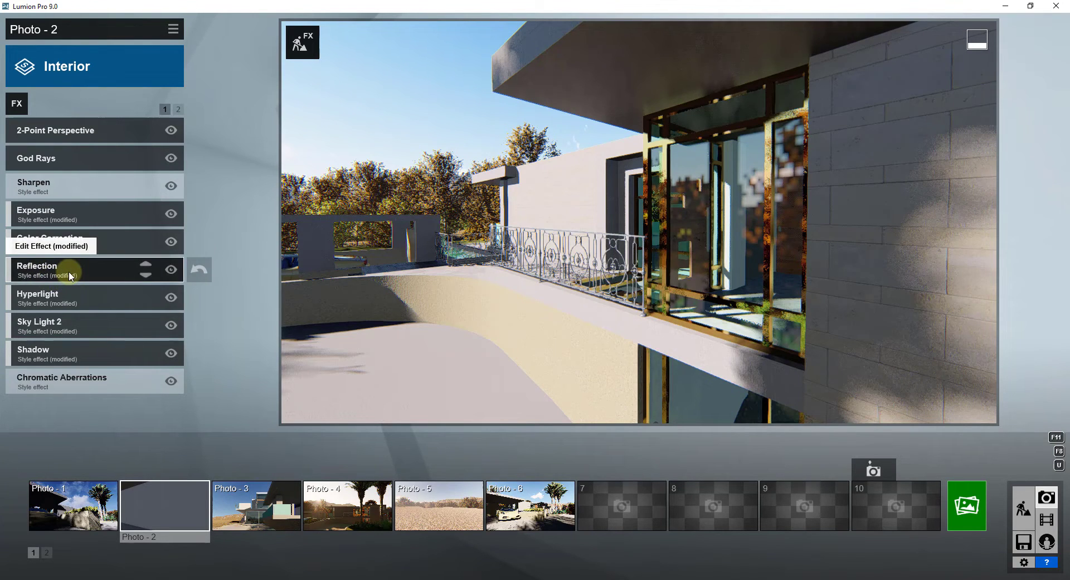
Step: Enter the Reflection effect's plane editor for the balcony scene
left_click(68, 269)
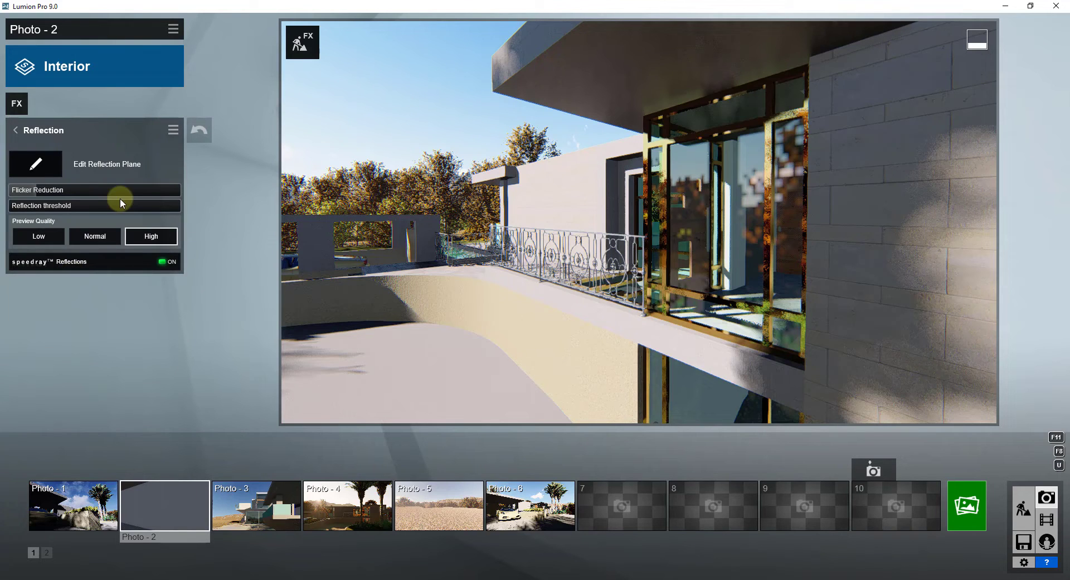
mouse_move(130, 190)
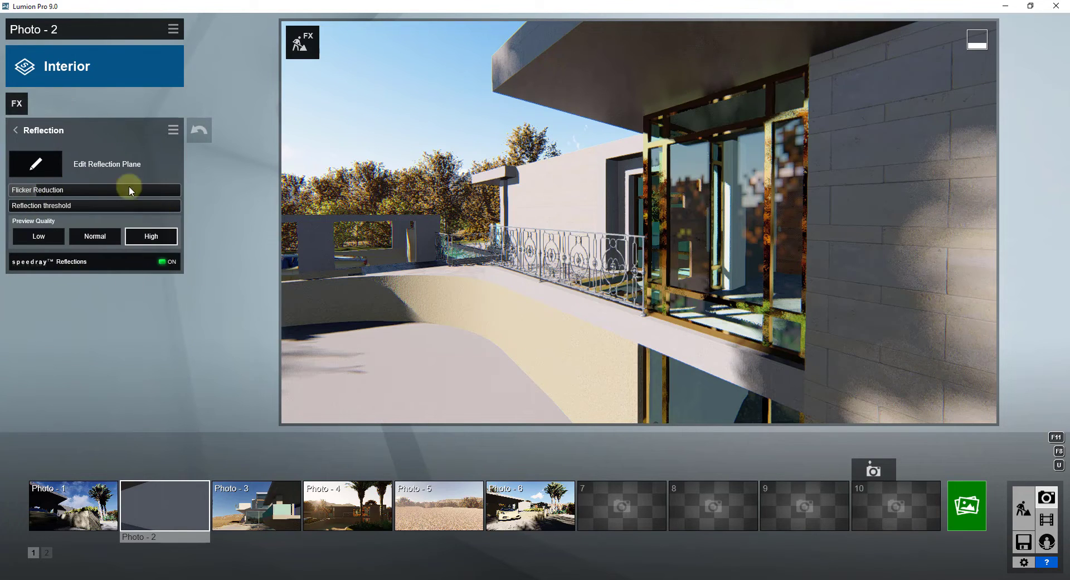
mouse_move(36, 163)
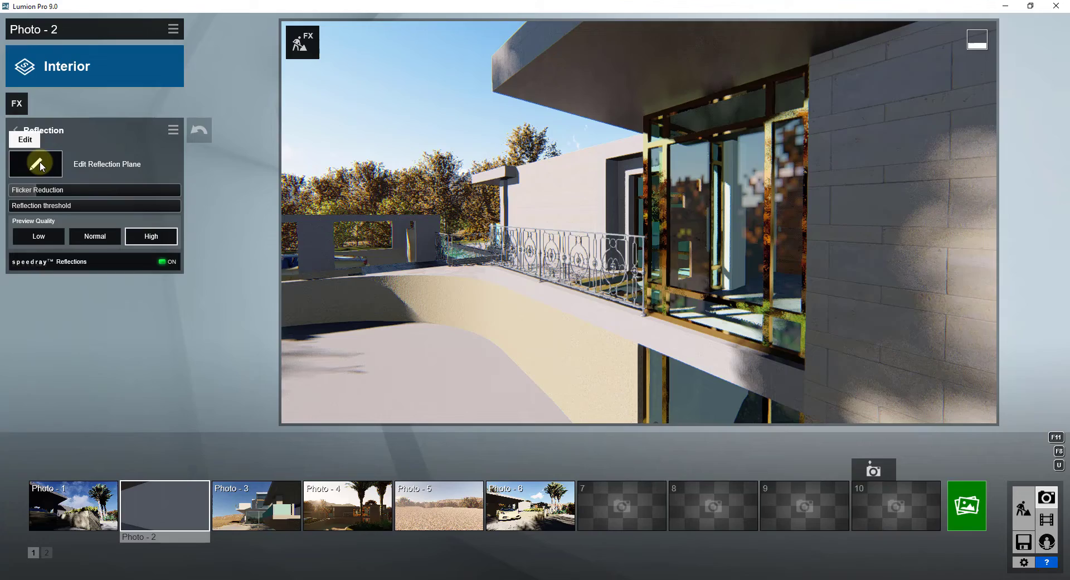
left_click(36, 164)
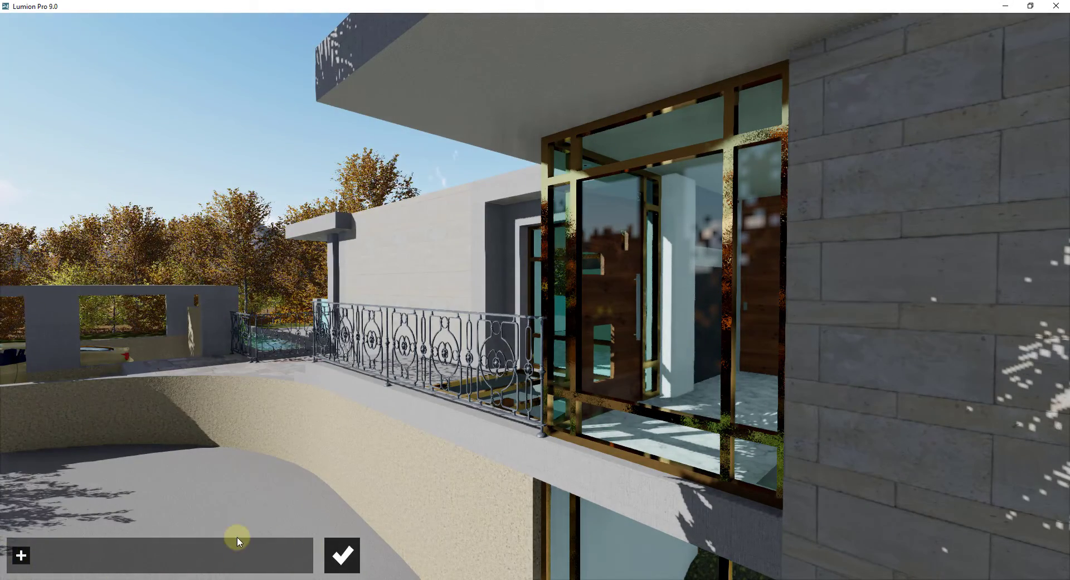
mouse_move(58, 555)
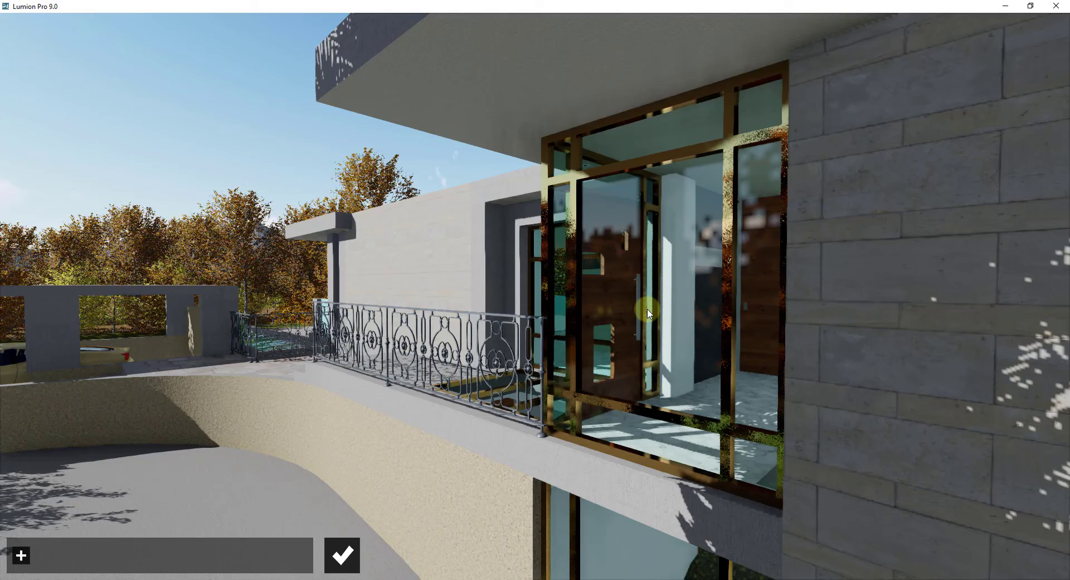
mouse_move(623, 299)
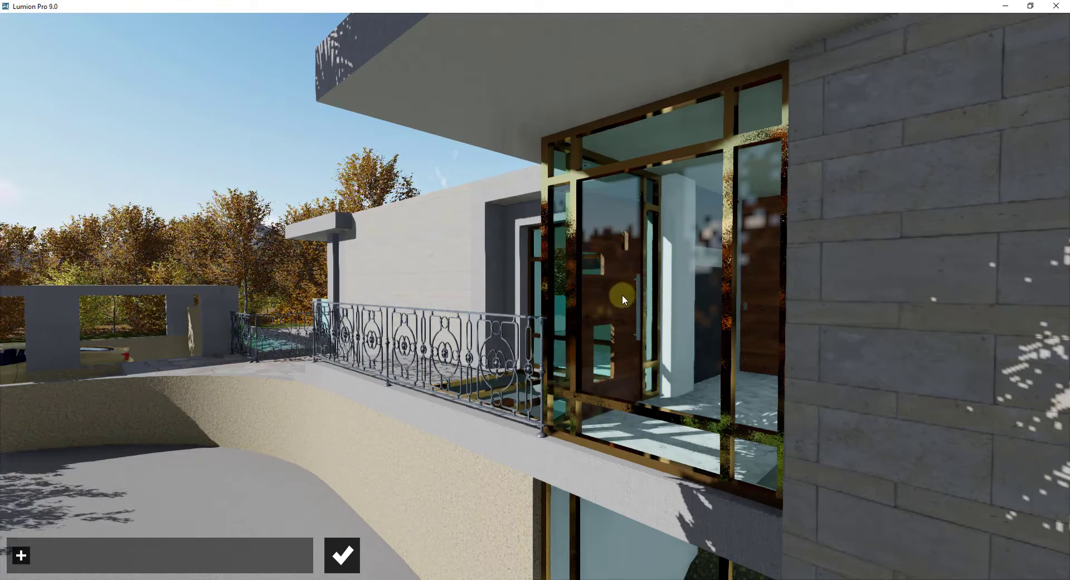
mouse_move(645, 314)
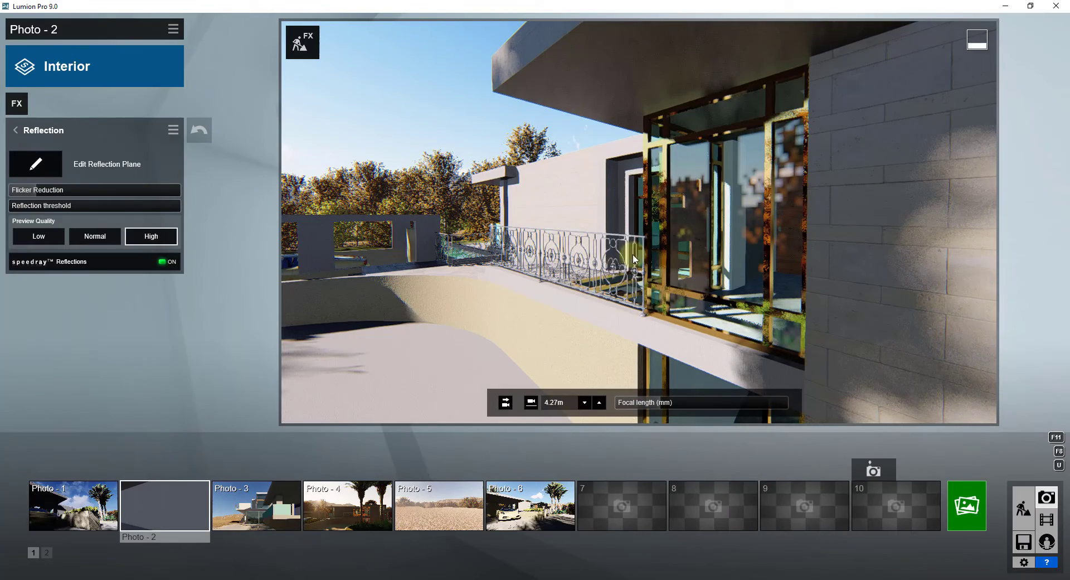
mouse_move(715, 212)
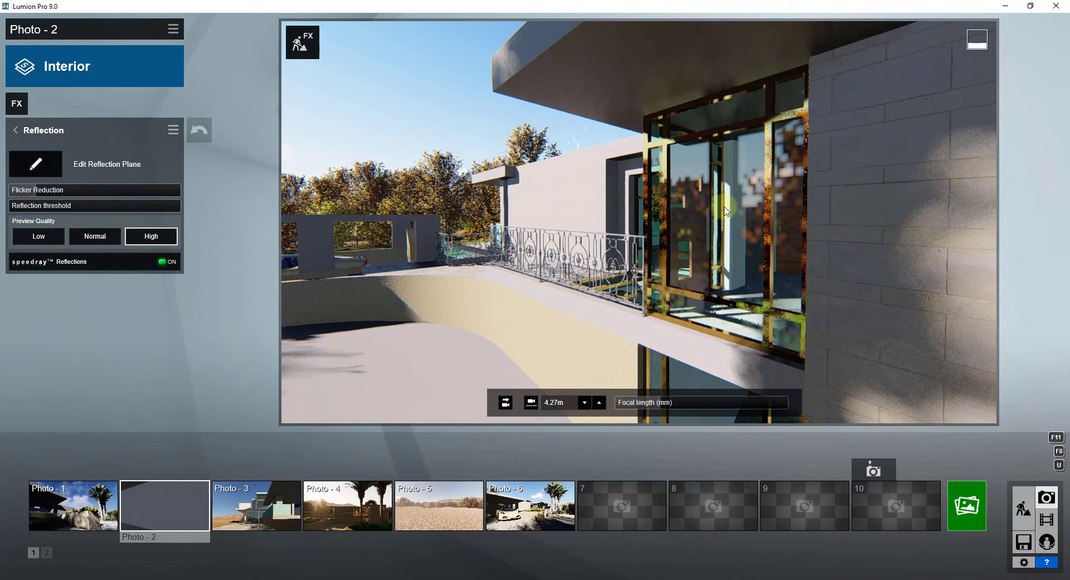
mouse_move(661, 258)
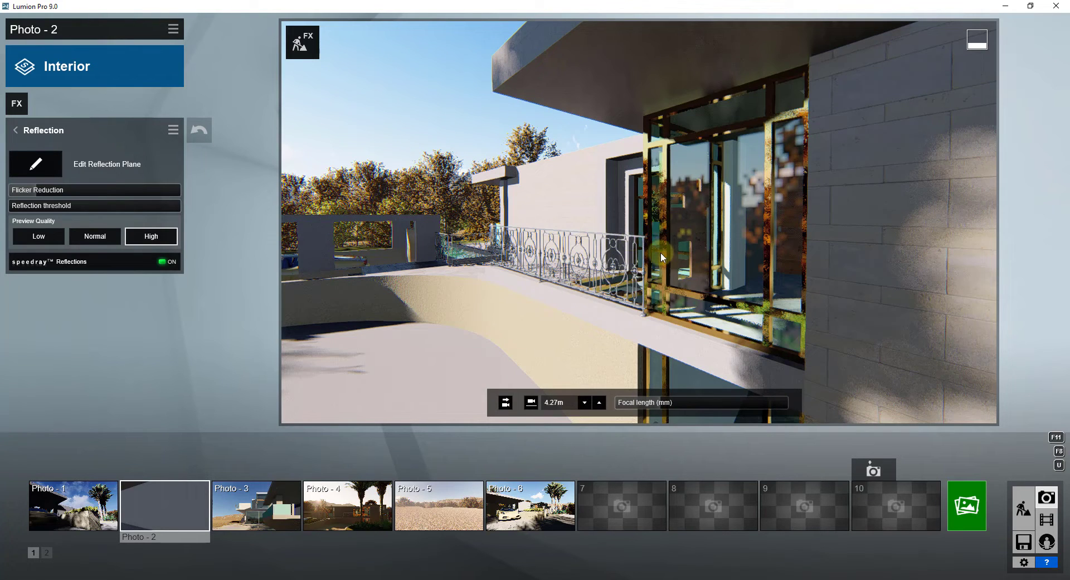
mouse_move(670, 257)
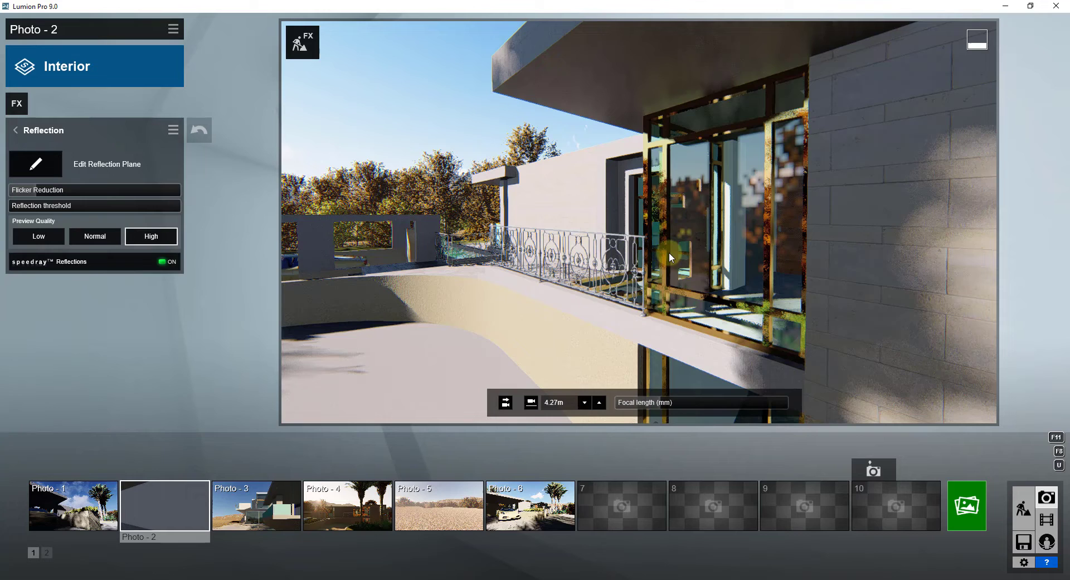
mouse_move(689, 299)
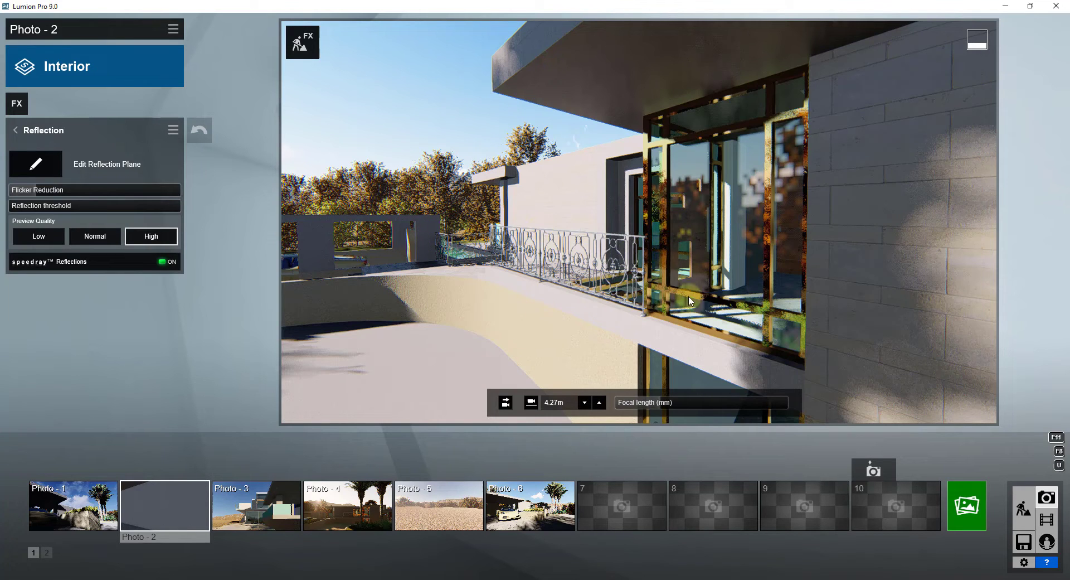
mouse_move(720, 314)
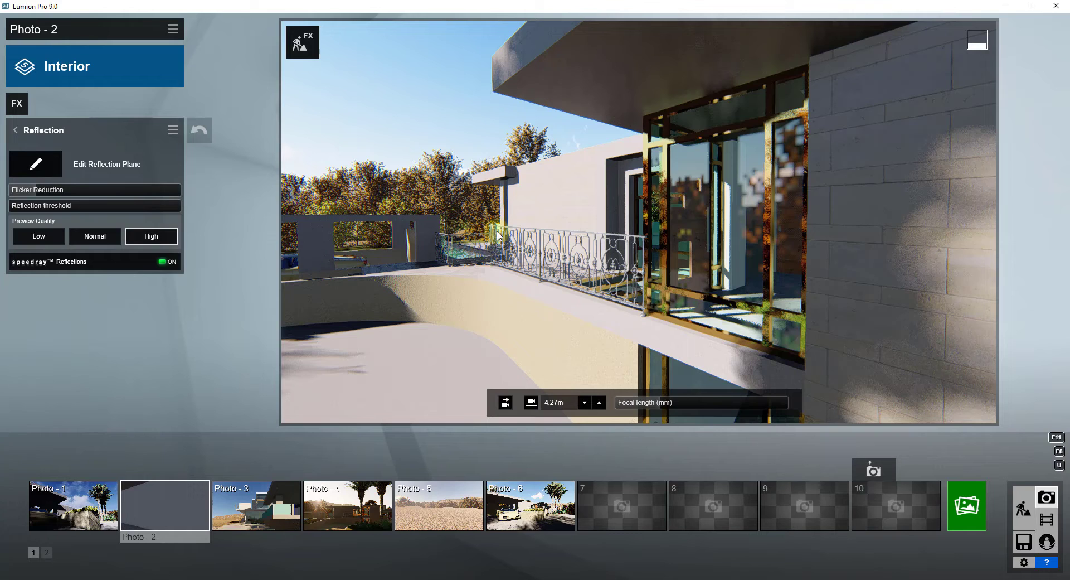
mouse_move(500, 241)
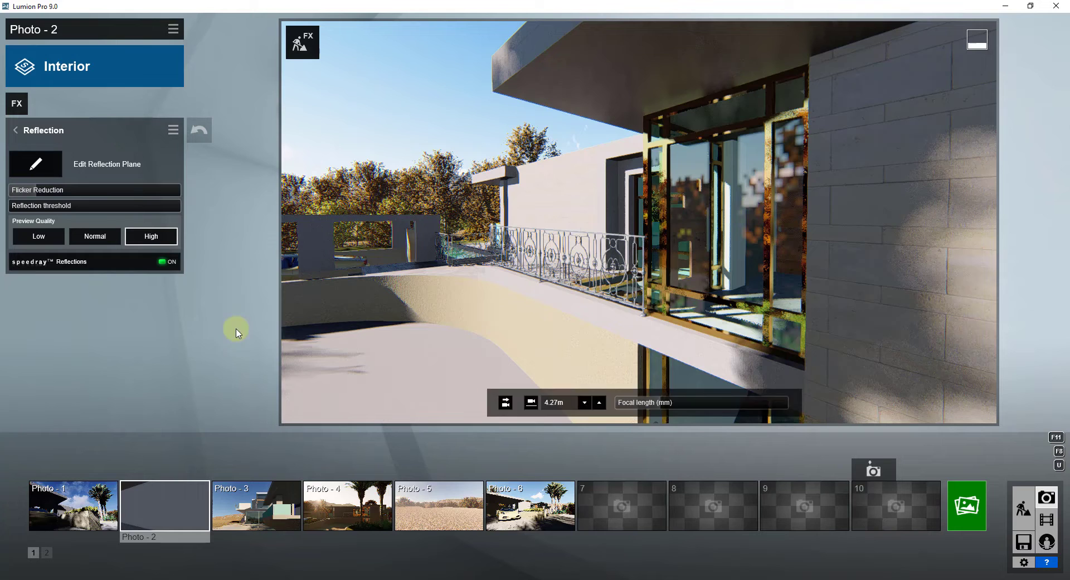
mouse_move(735, 234)
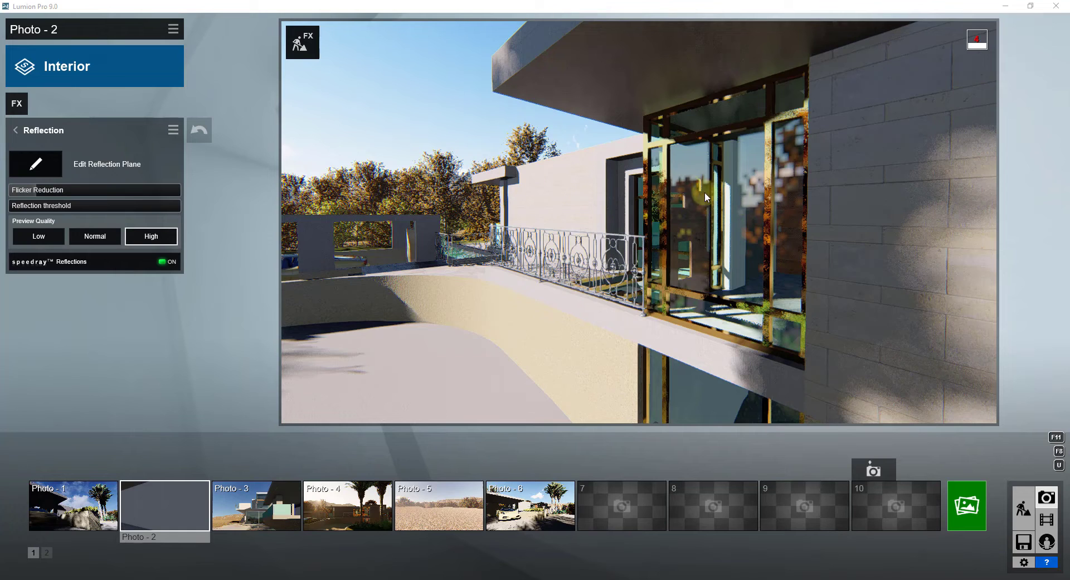
Step: Leave the reflection Preview Quality on Low after trying High, and bring up the Render Photo screen
left_click(38, 236)
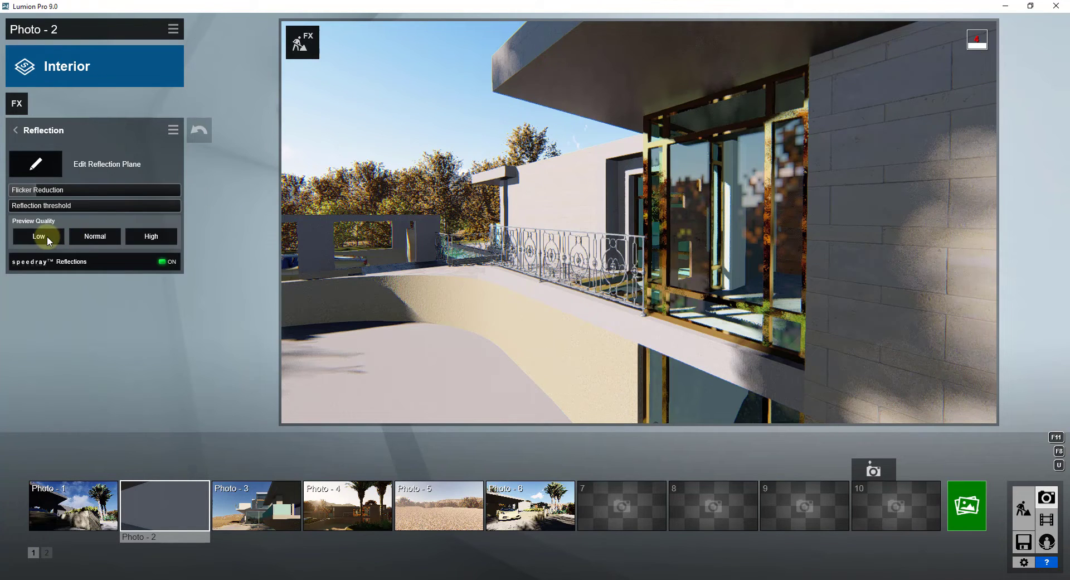
left_click(150, 236)
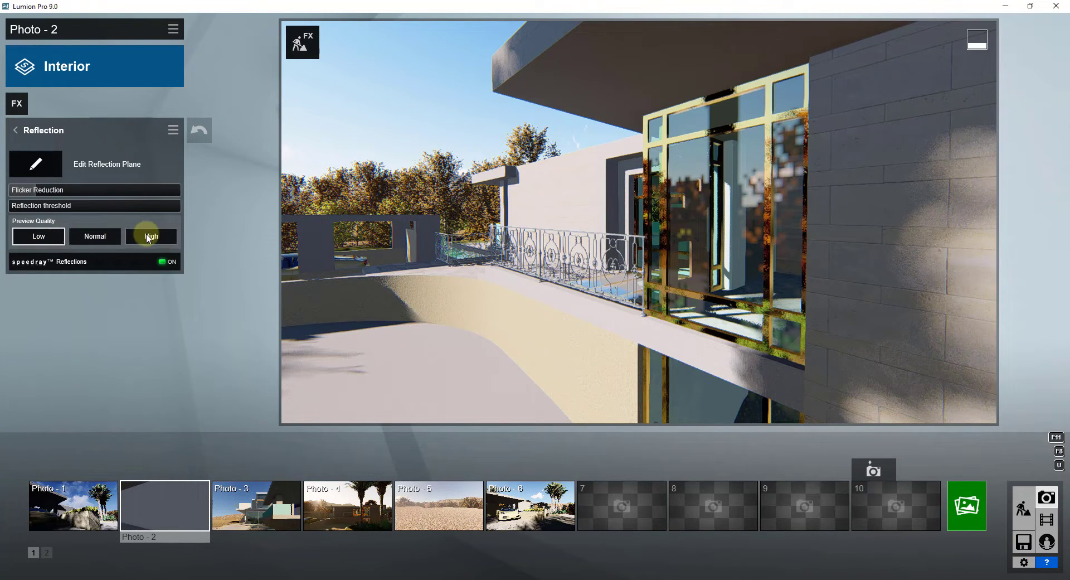
left_click(38, 236)
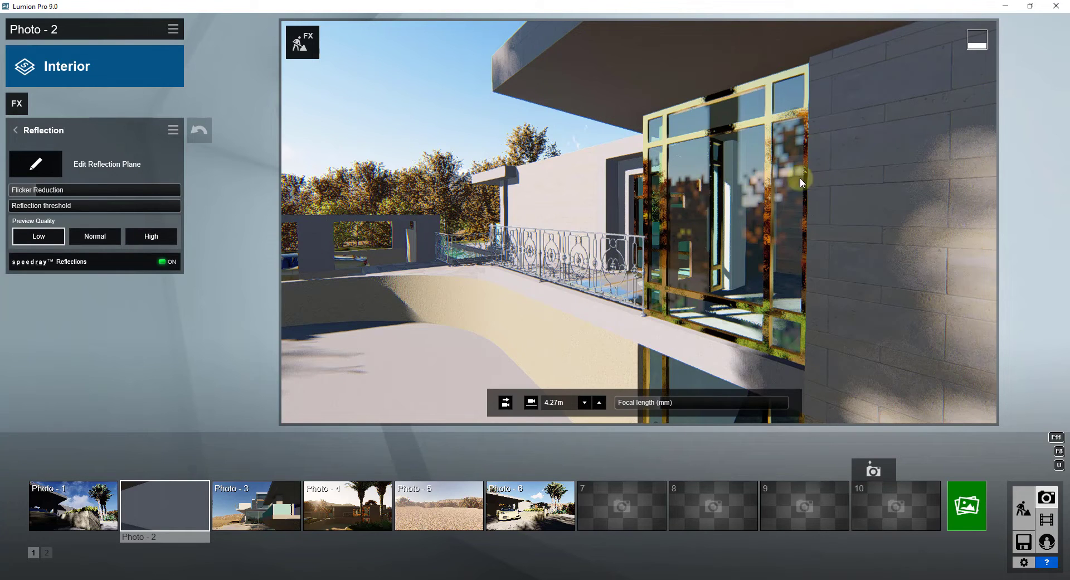
left_click(94, 236)
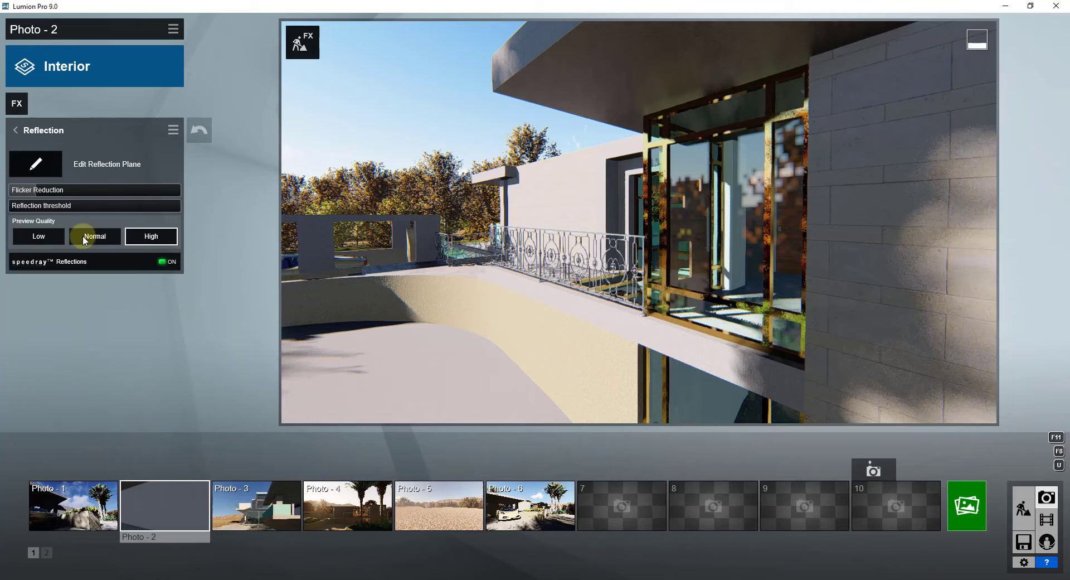
left_click(38, 236)
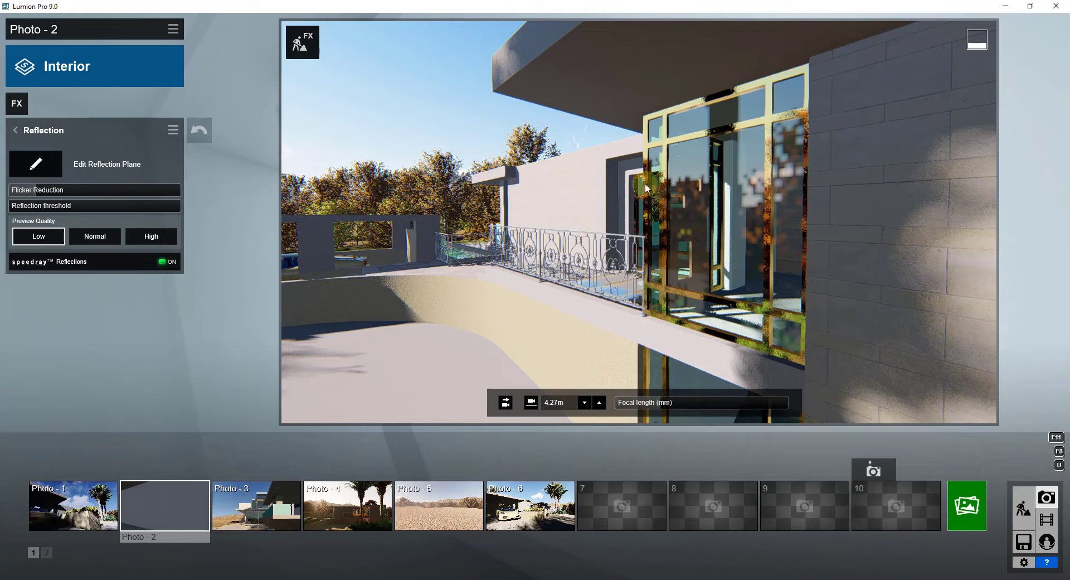
mouse_move(699, 229)
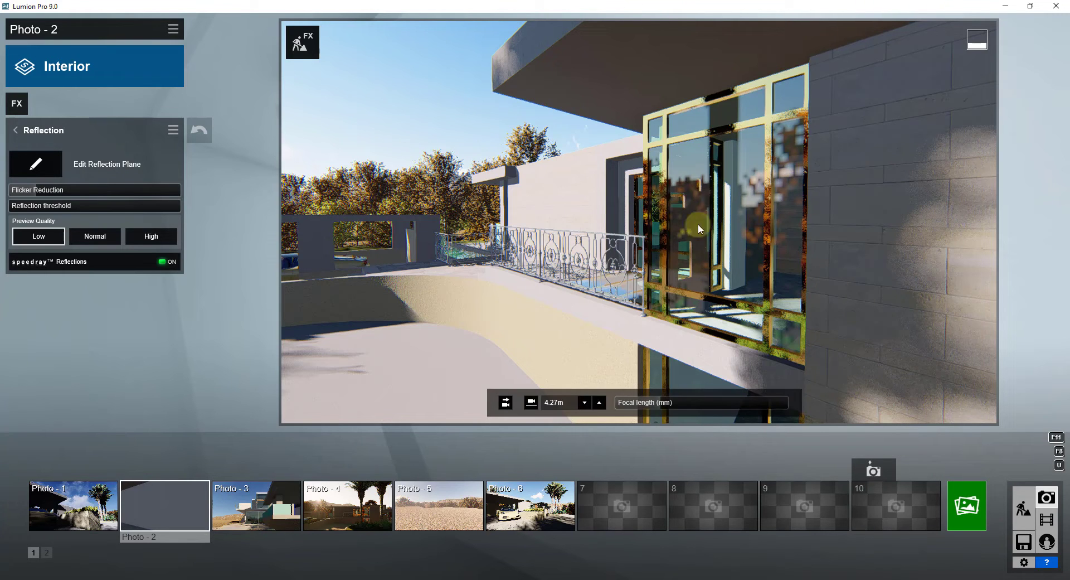
left_click(966, 506)
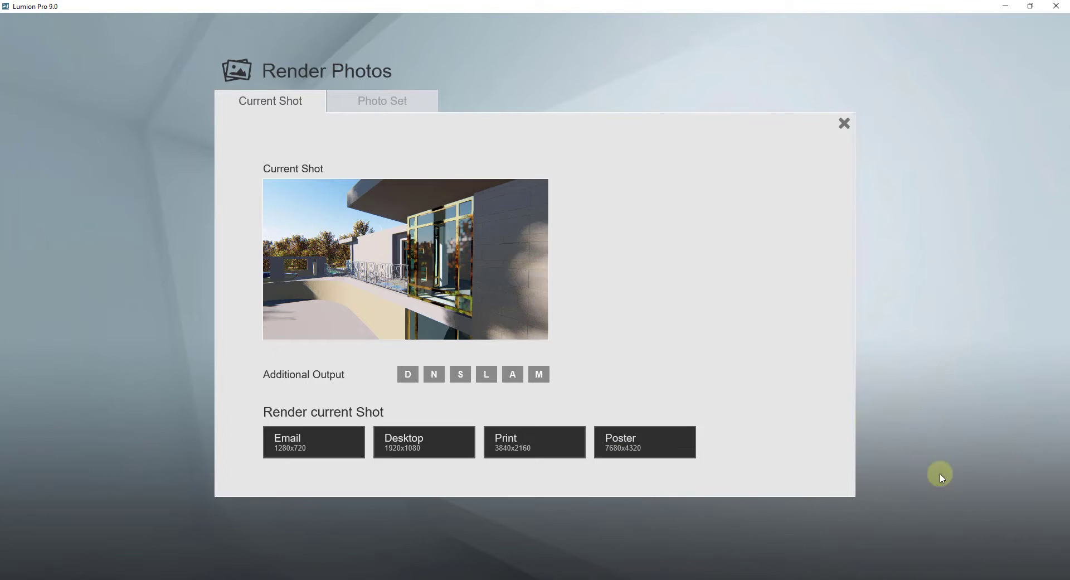
Step: Render the shot at Desktop 1920x1080 as a JPG named from 'Test' in the 04 - Reflections folder
left_click(423, 441)
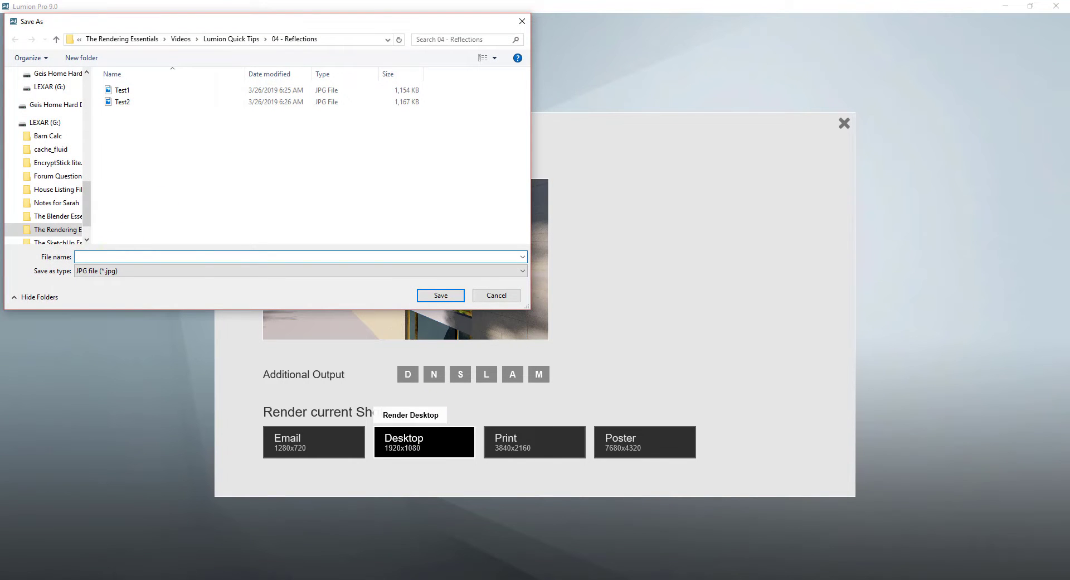
scroll("up", 3)
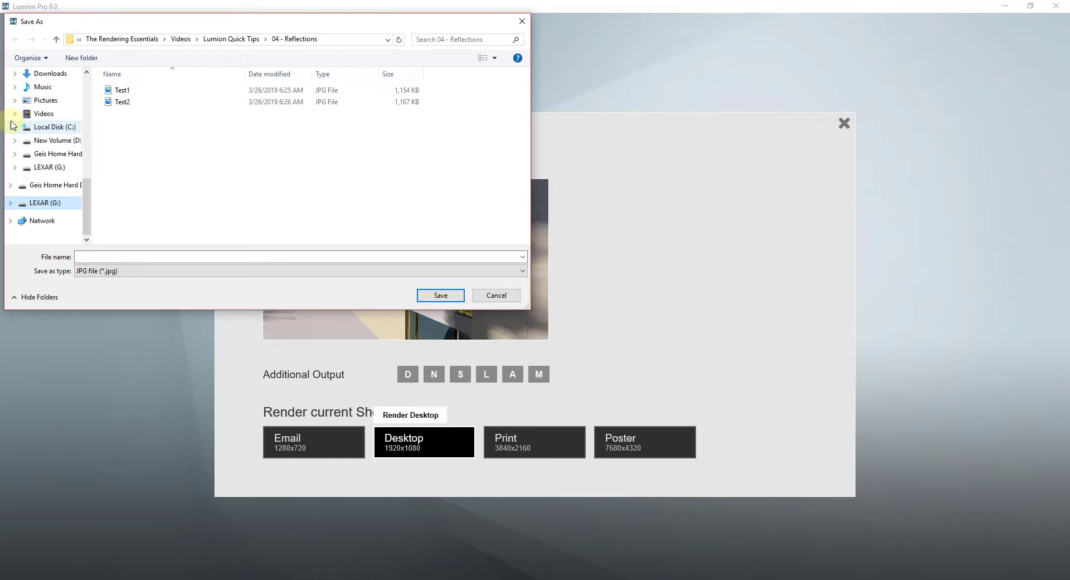
type("Test")
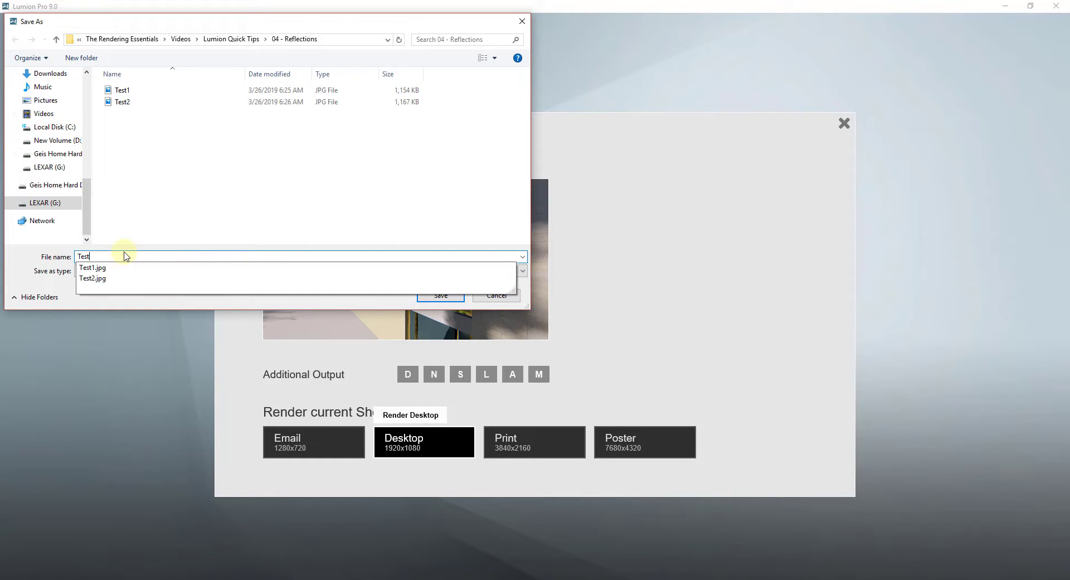
left_click(440, 295)
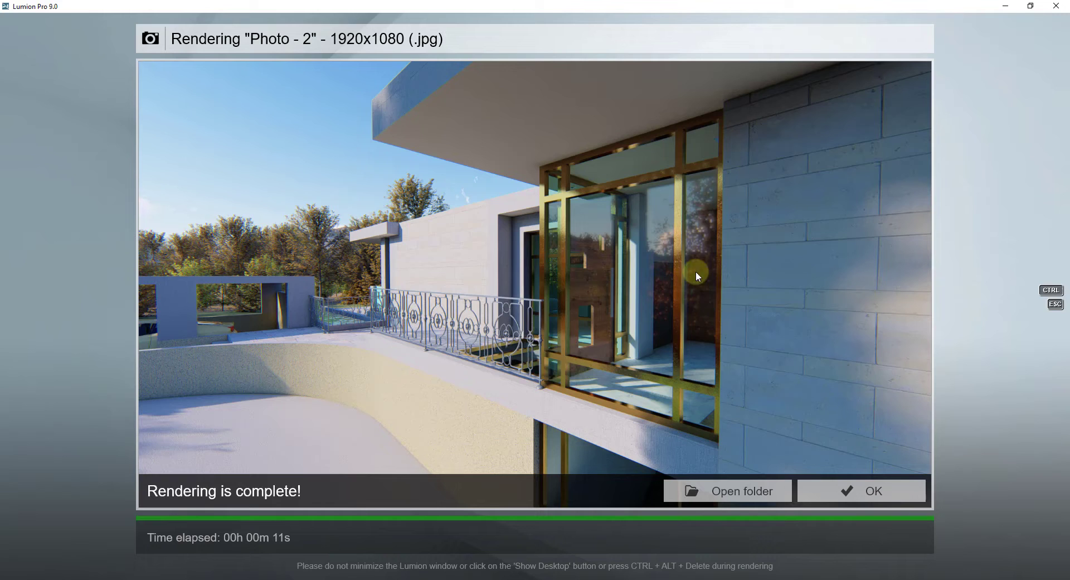
mouse_move(698, 248)
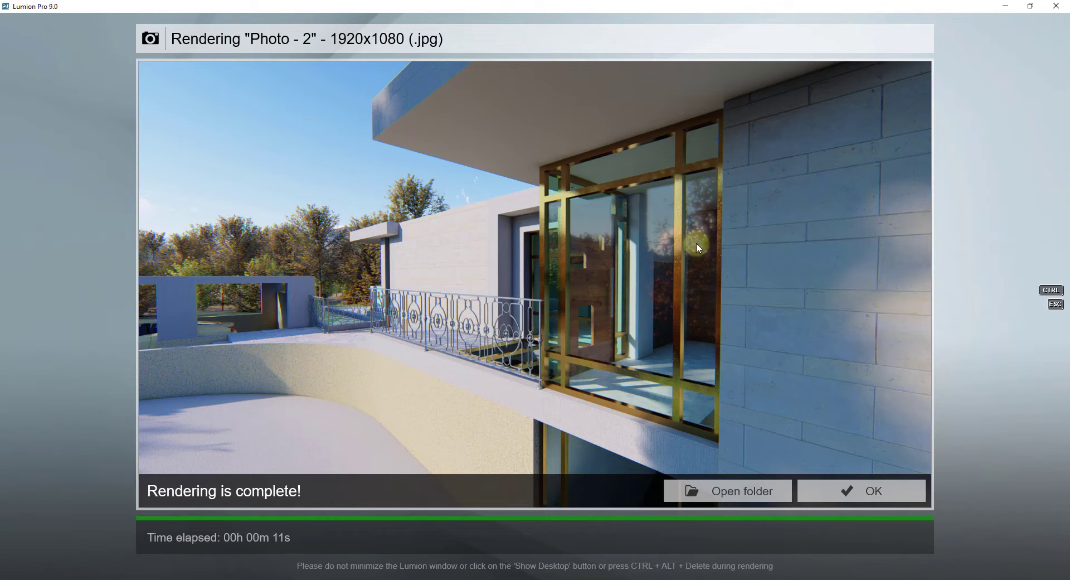
mouse_move(698, 245)
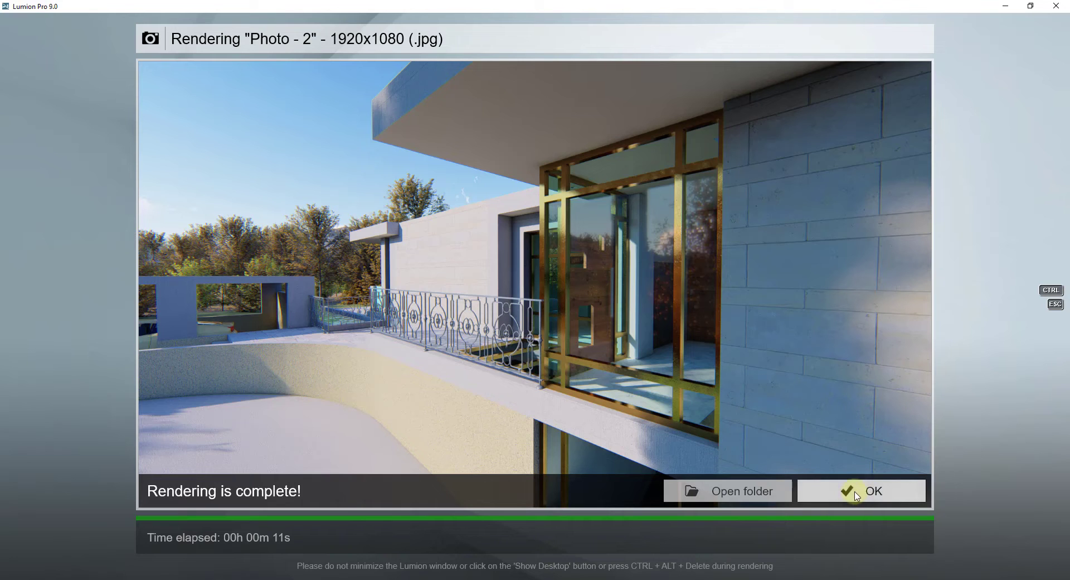
Step: Acknowledge 'Rendering is complete!' and resume editing Photo 2
left_click(872, 491)
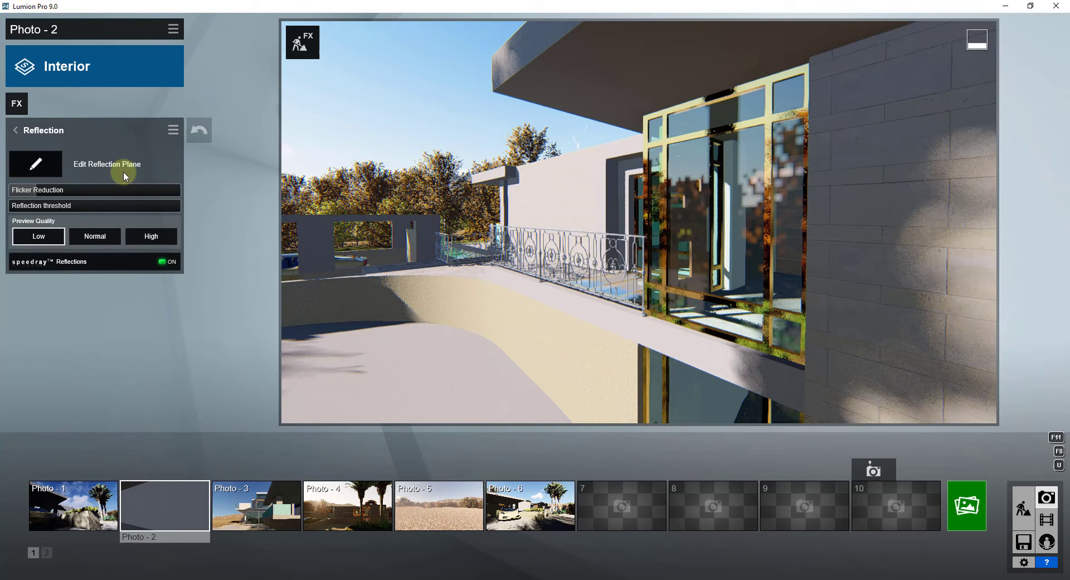
mouse_move(36, 164)
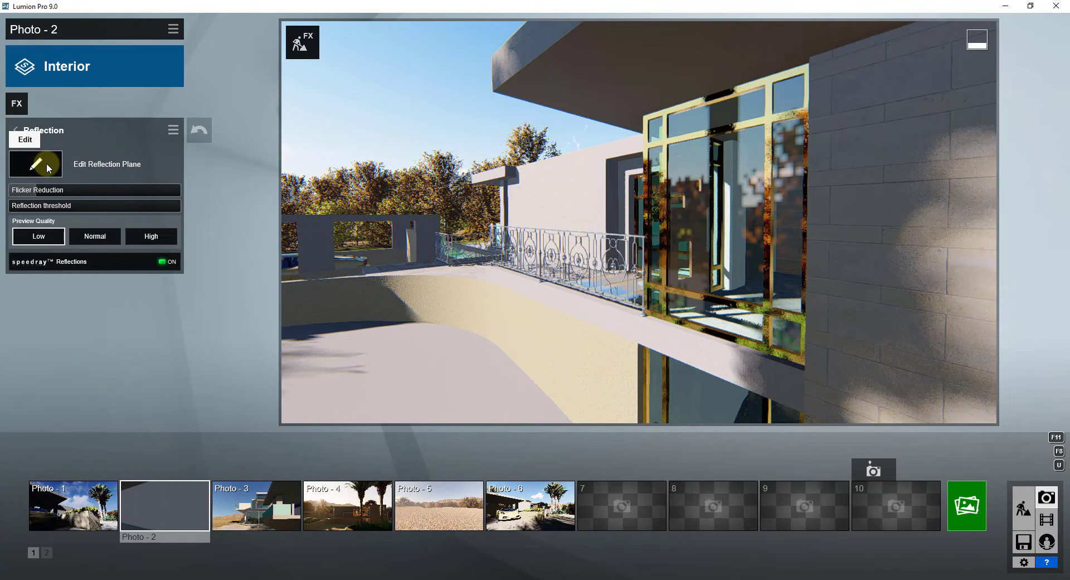
Step: Place one reflection plane on the window glass and a second on the side panes, then confirm
left_click(35, 164)
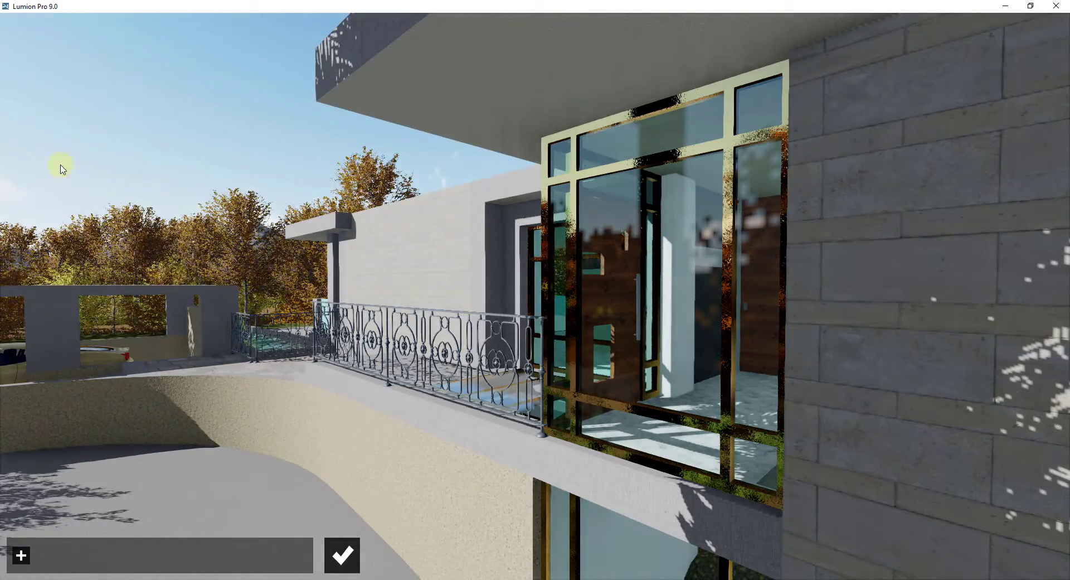
mouse_move(20, 554)
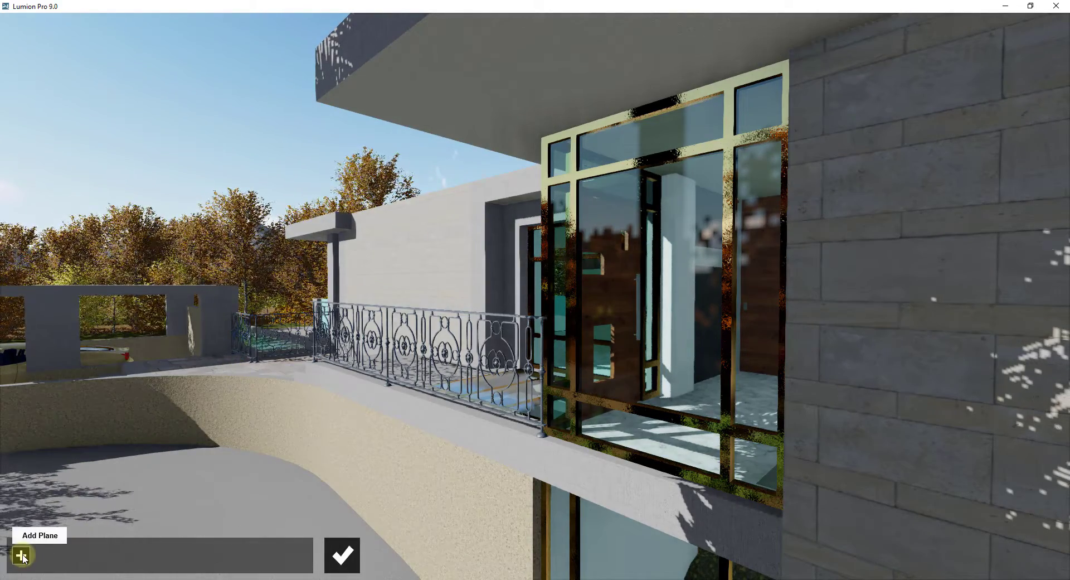
left_click(22, 554)
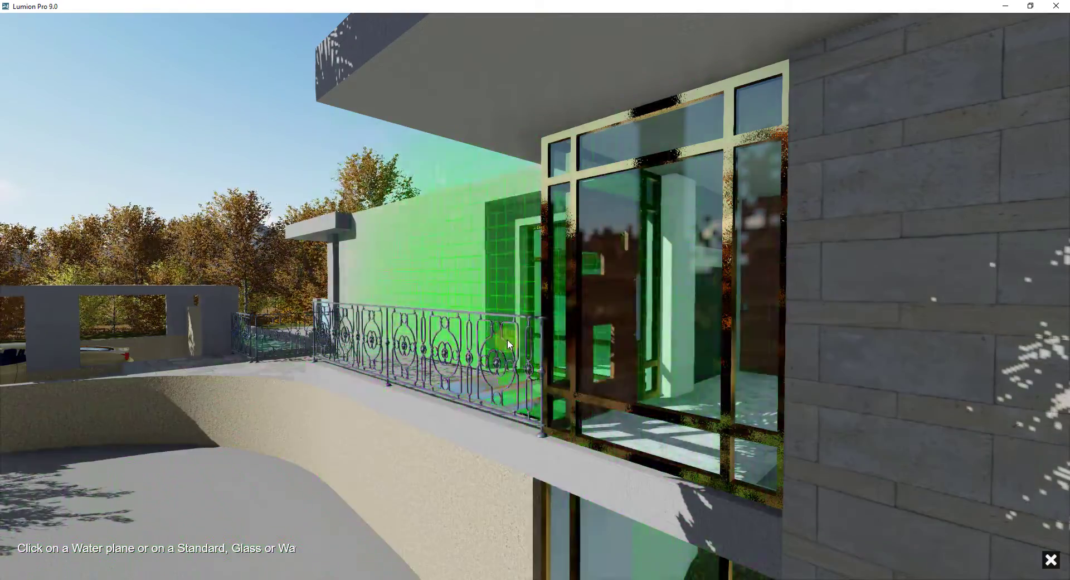
left_click(655, 299)
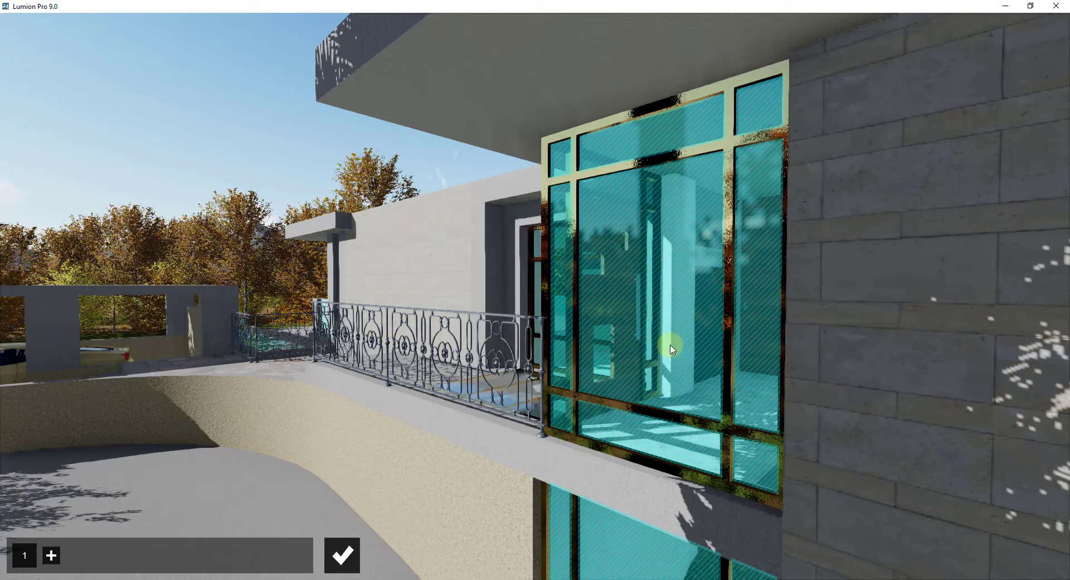
mouse_move(649, 286)
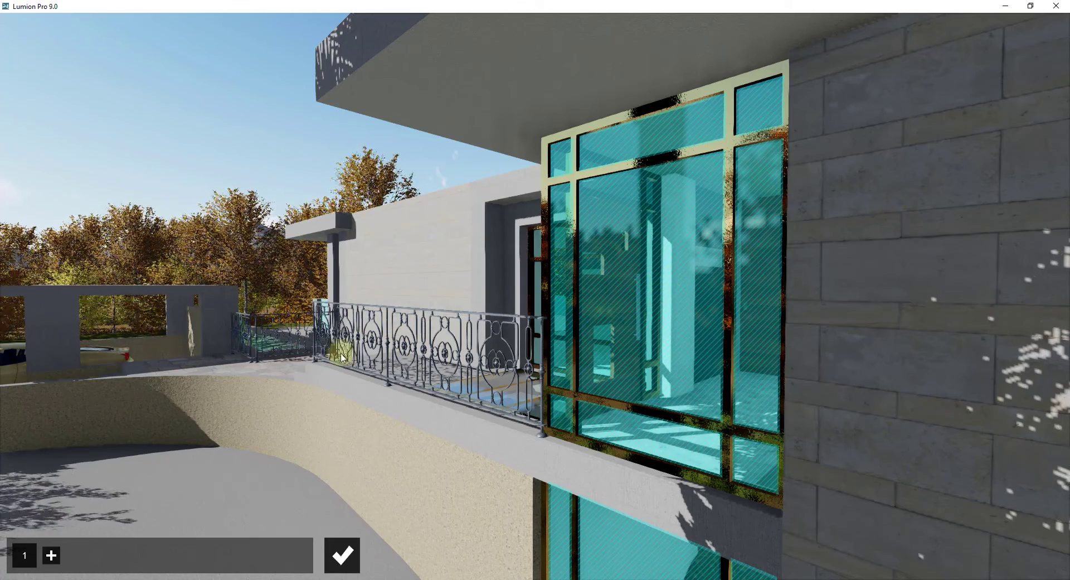
left_click(341, 554)
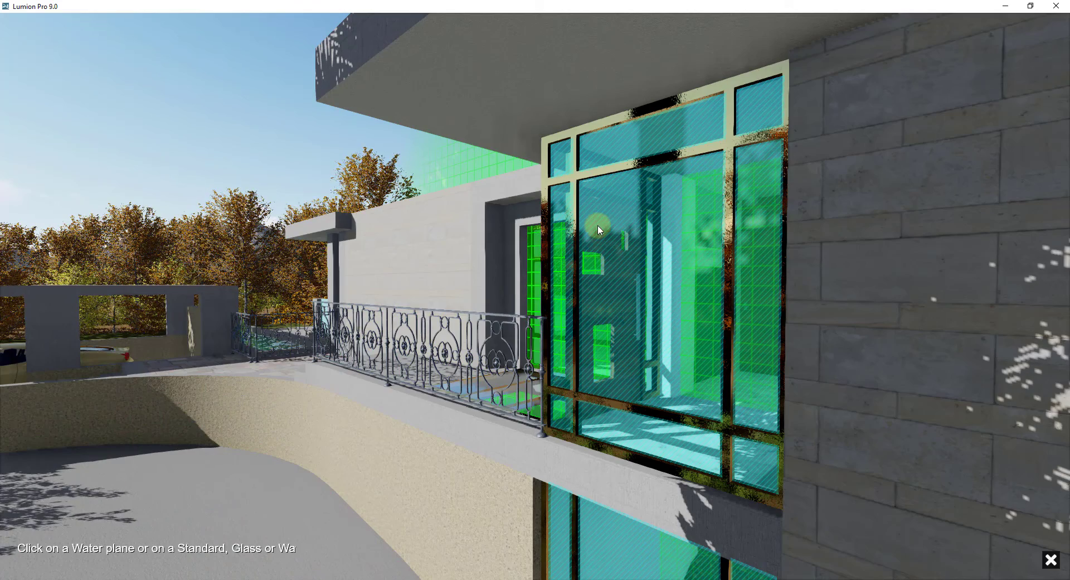
left_click(642, 164)
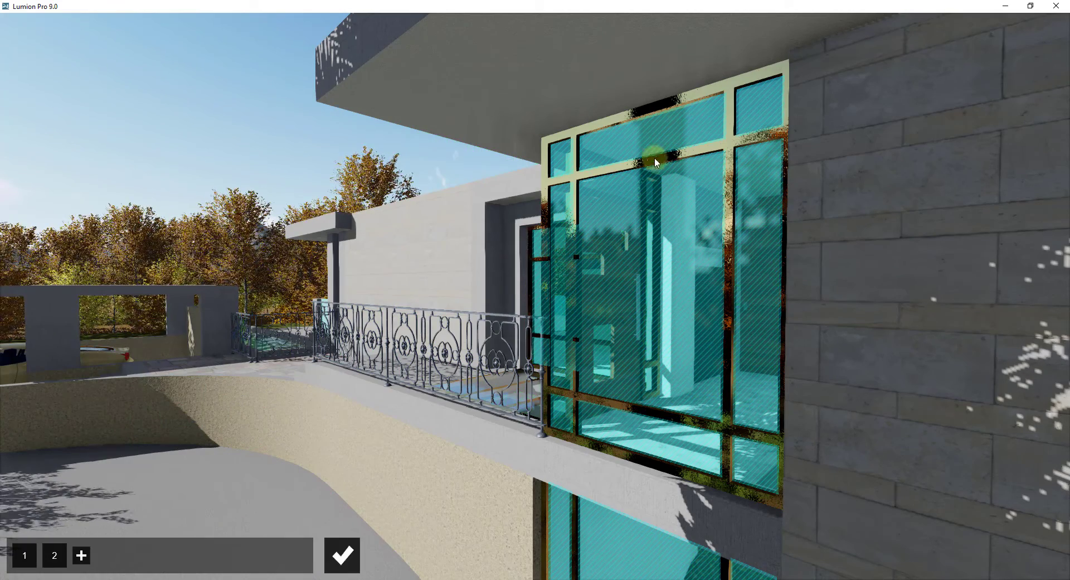
mouse_move(638, 392)
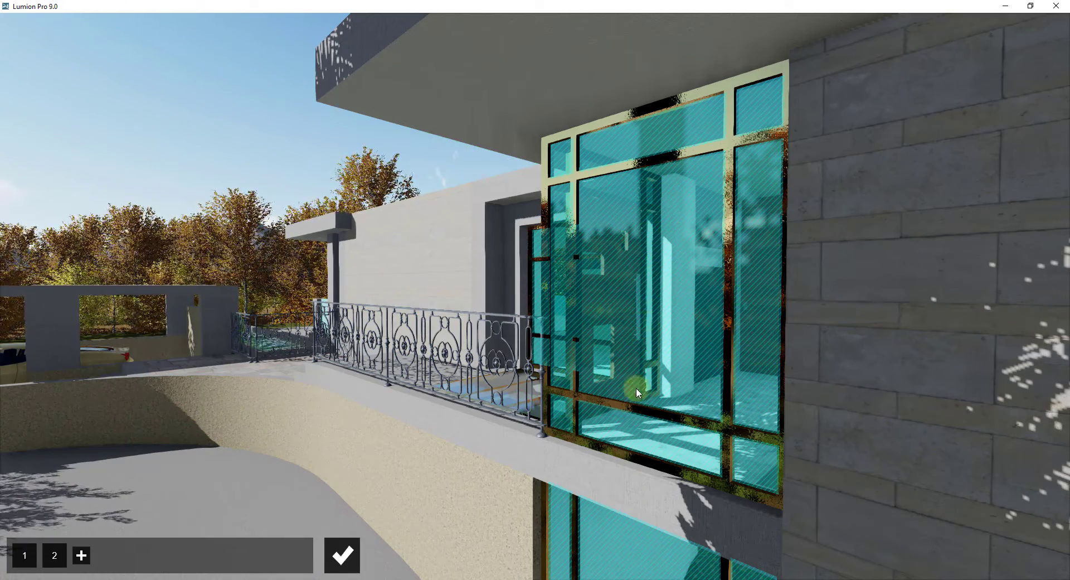
mouse_move(645, 549)
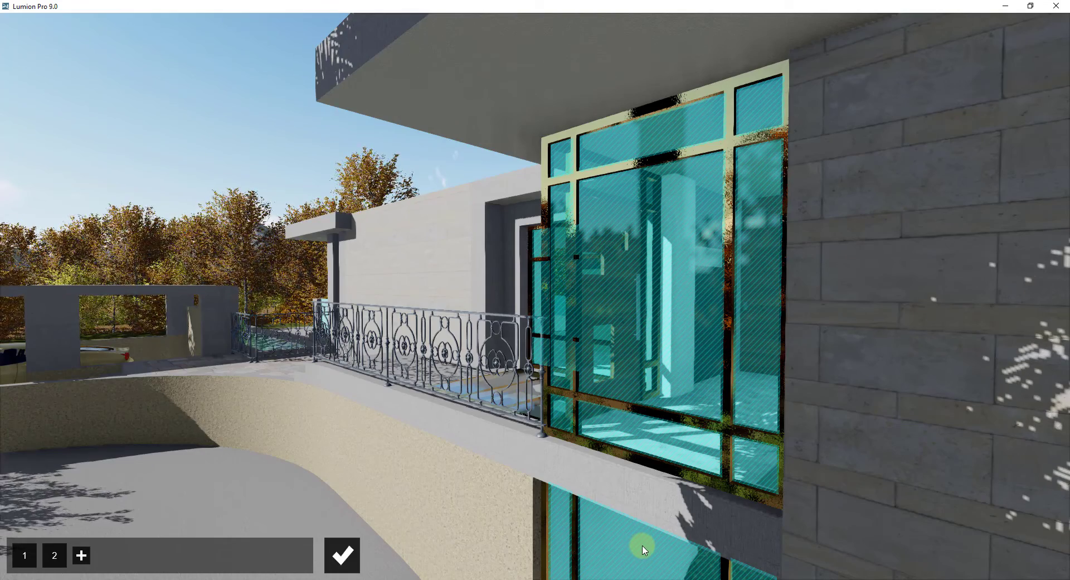
mouse_move(341, 554)
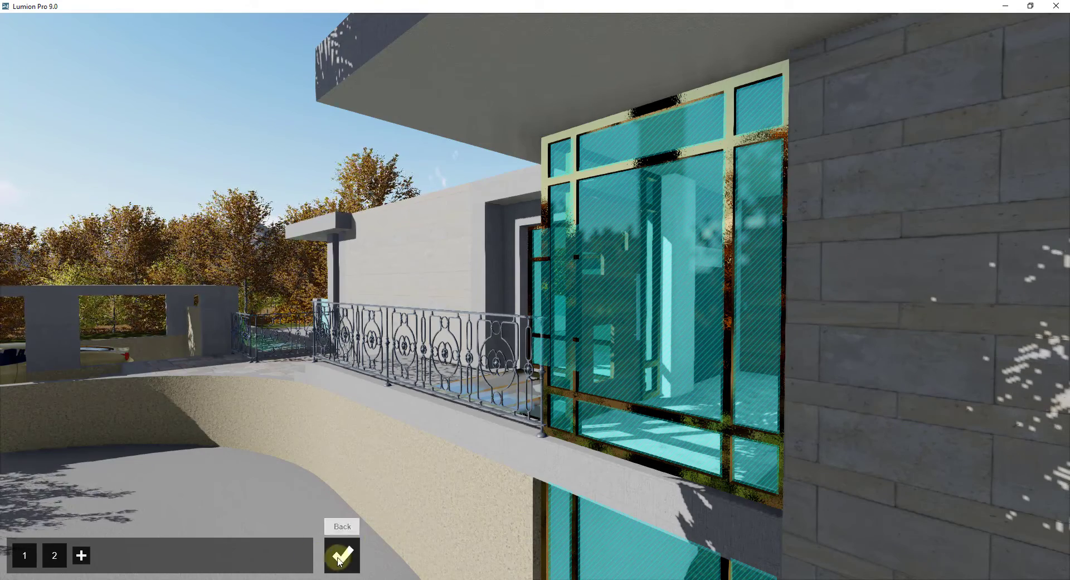
left_click(341, 554)
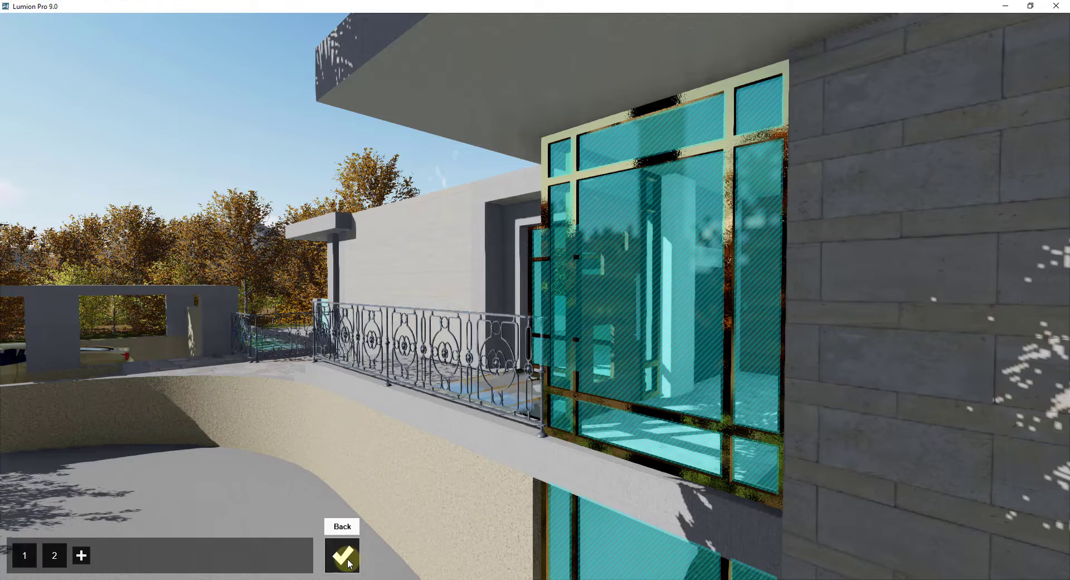
left_click(341, 554)
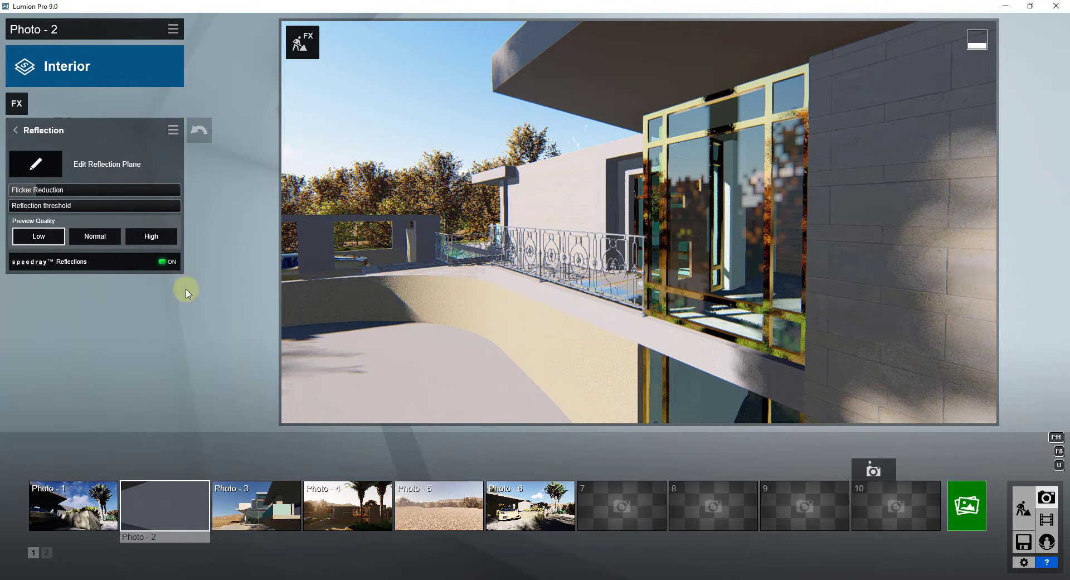
Step: Set the Reflection effect's Preview Quality to High
left_click(150, 237)
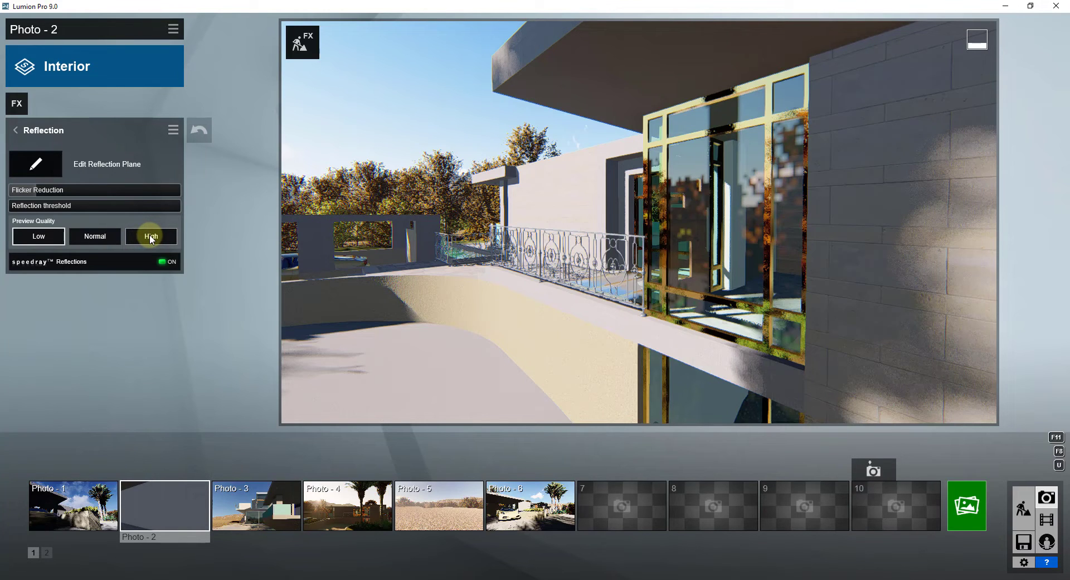
left_click(151, 236)
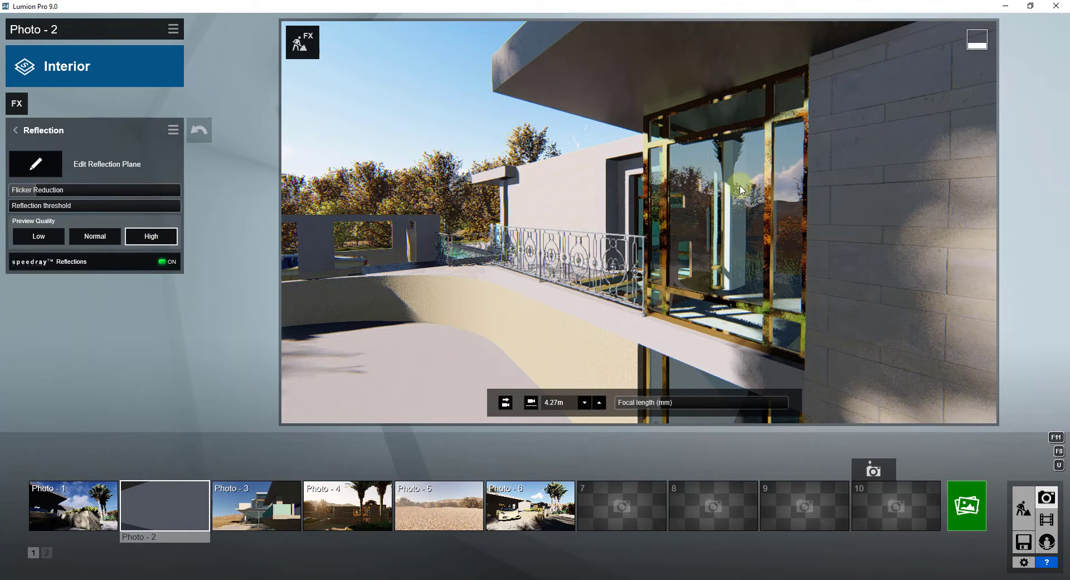
mouse_move(785, 244)
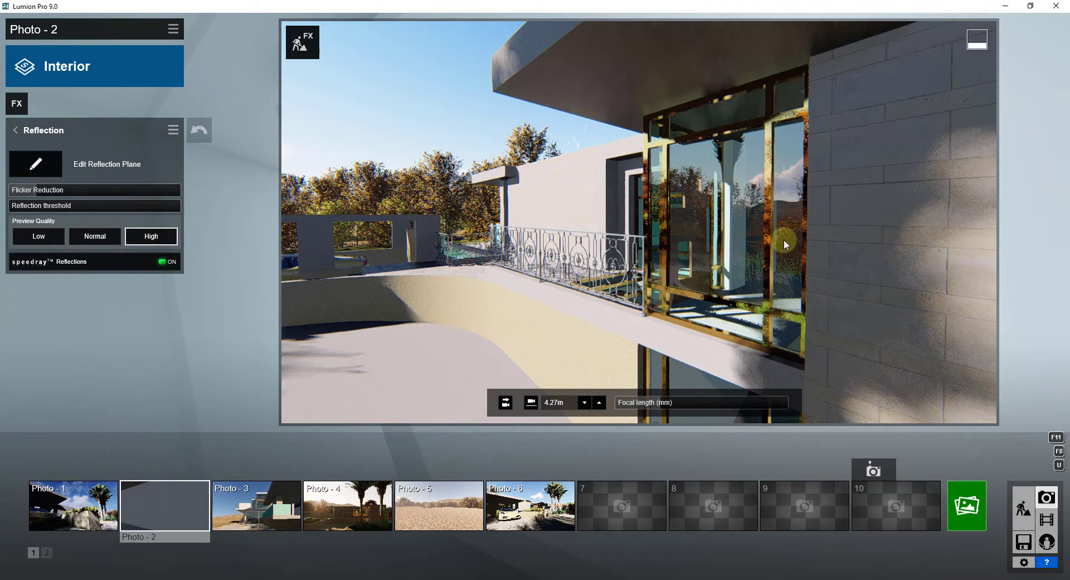
mouse_move(701, 231)
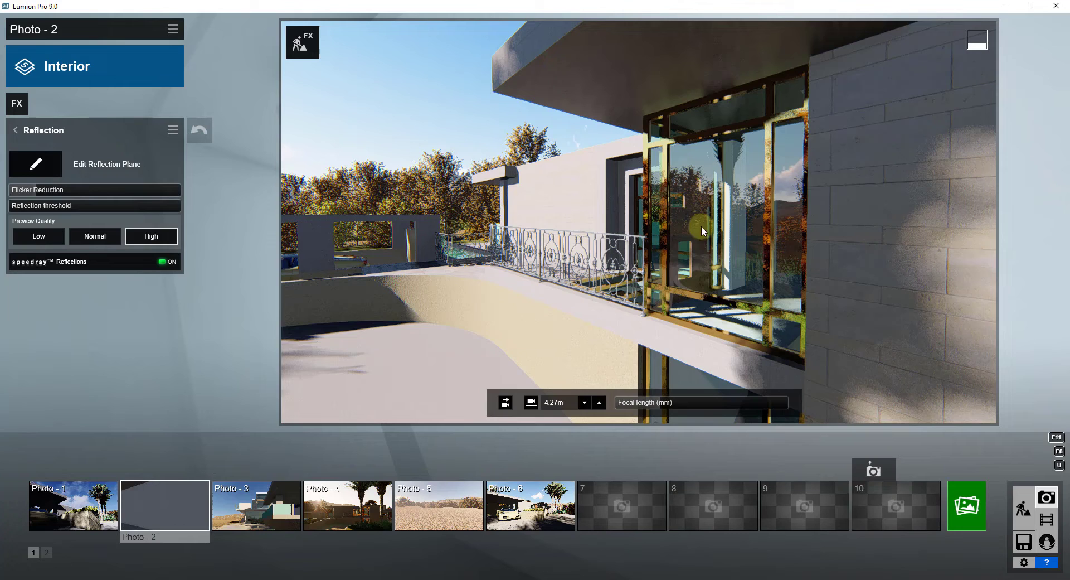
mouse_move(731, 226)
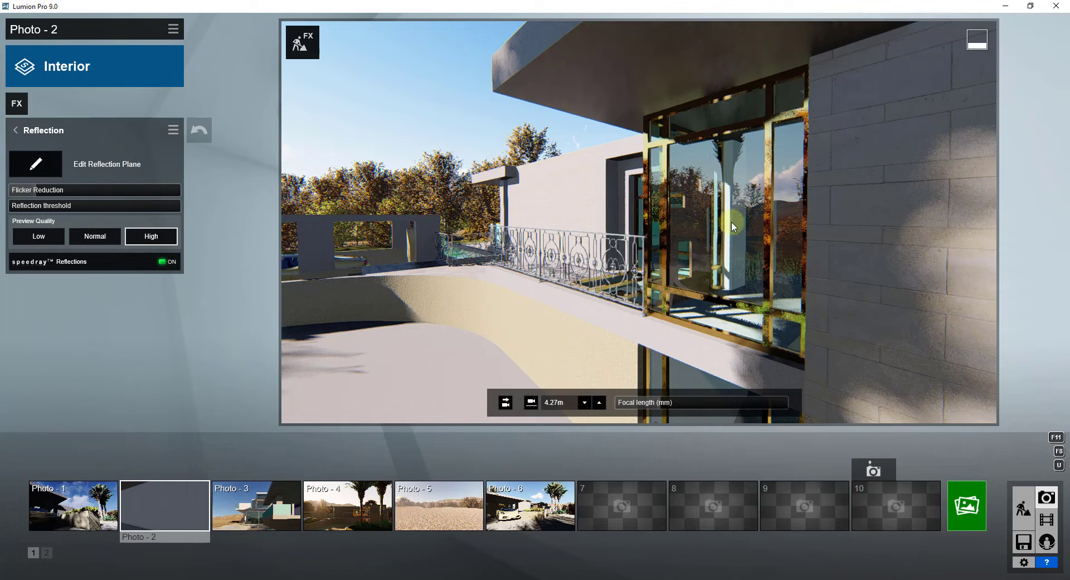
mouse_move(859, 216)
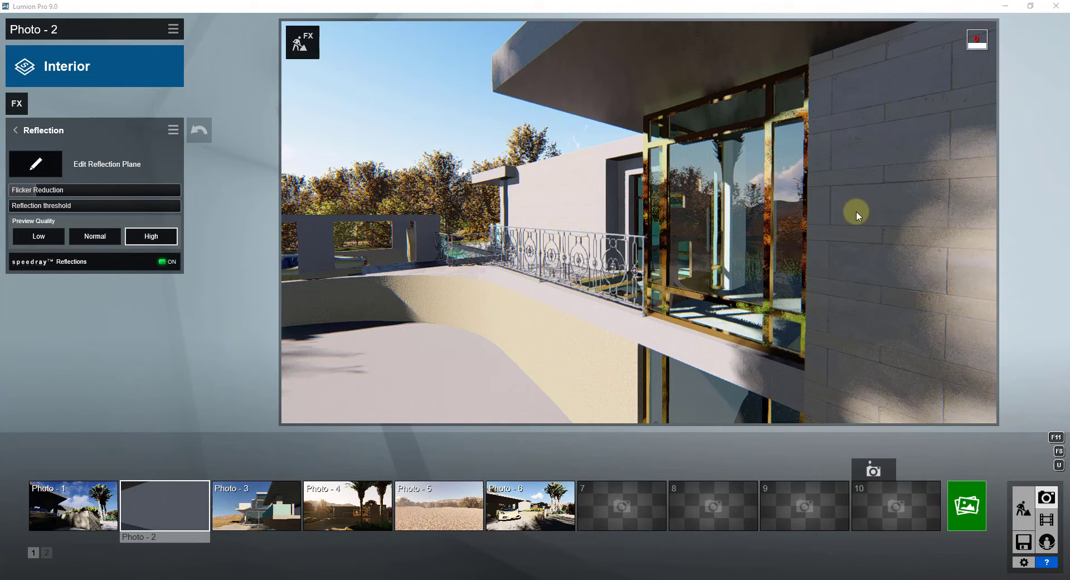
mouse_move(865, 240)
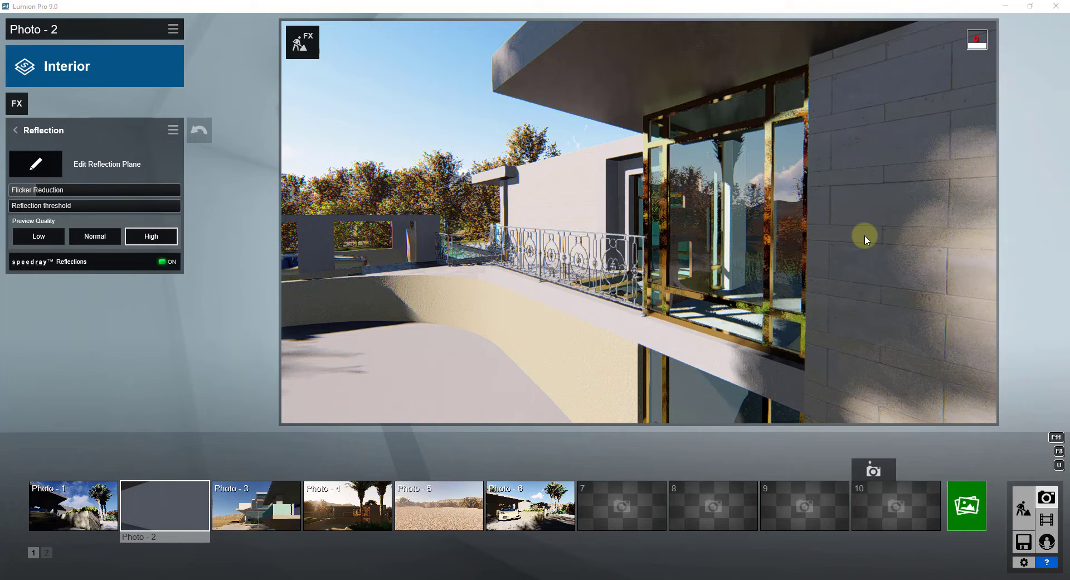
mouse_move(742, 187)
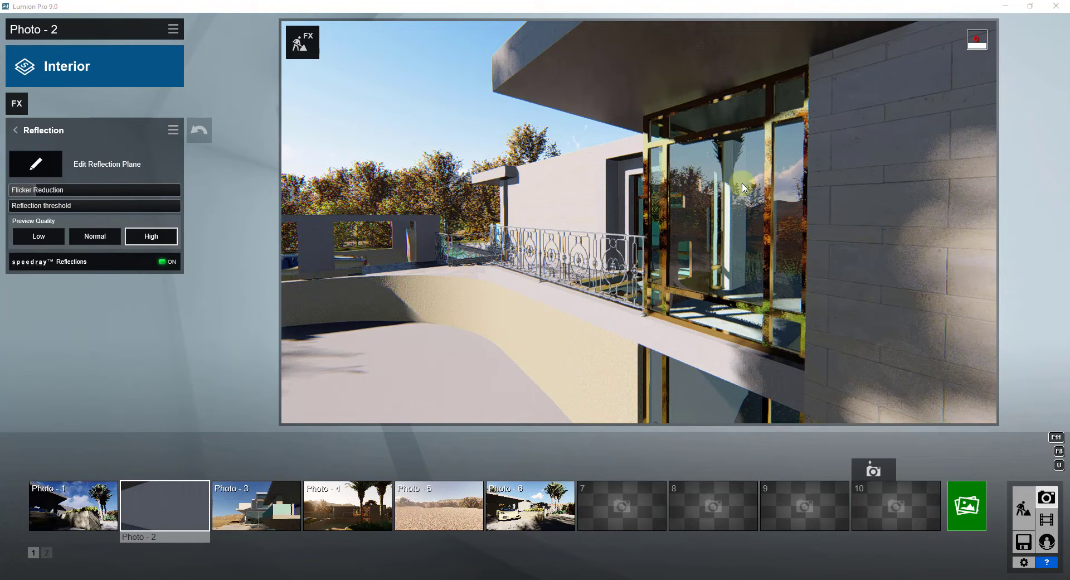
mouse_move(676, 200)
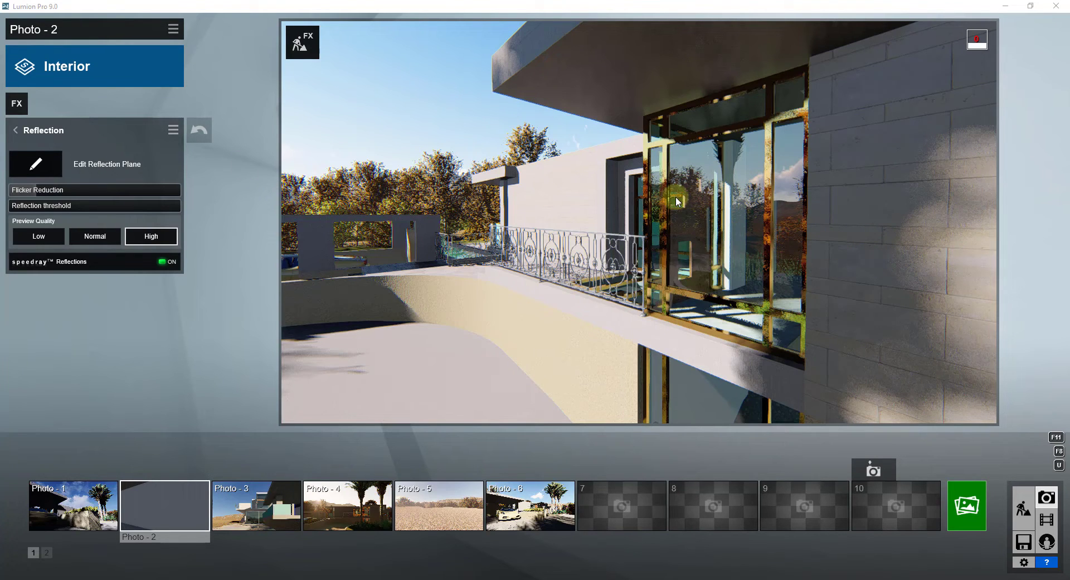
mouse_move(701, 286)
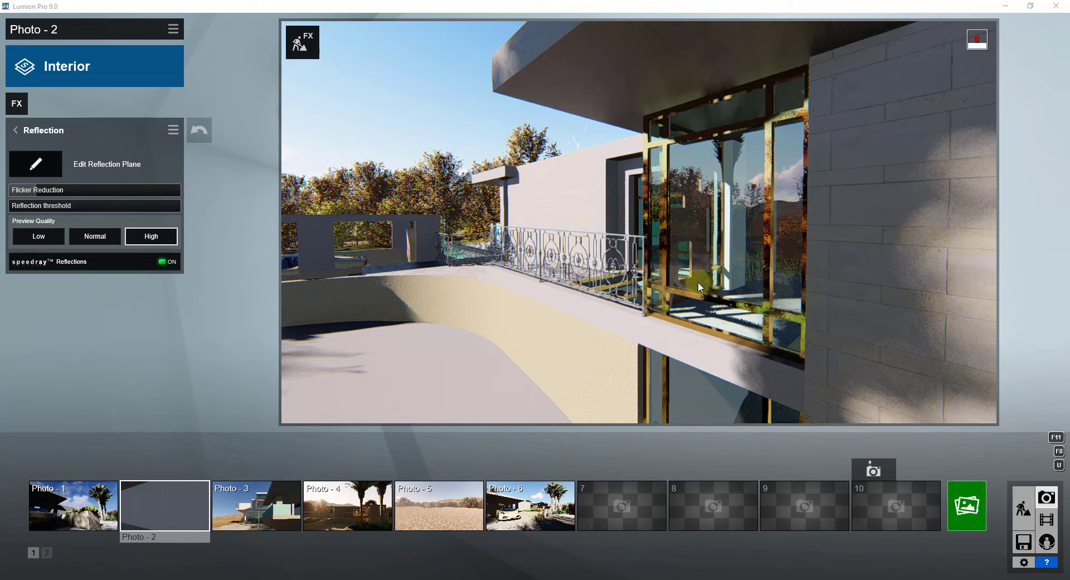
mouse_move(584, 360)
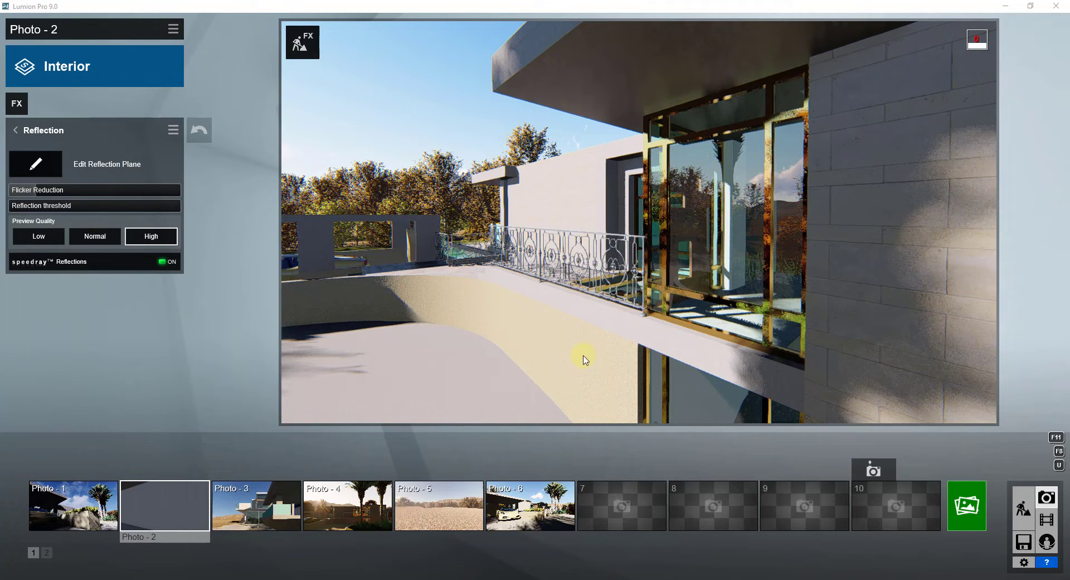
mouse_move(722, 227)
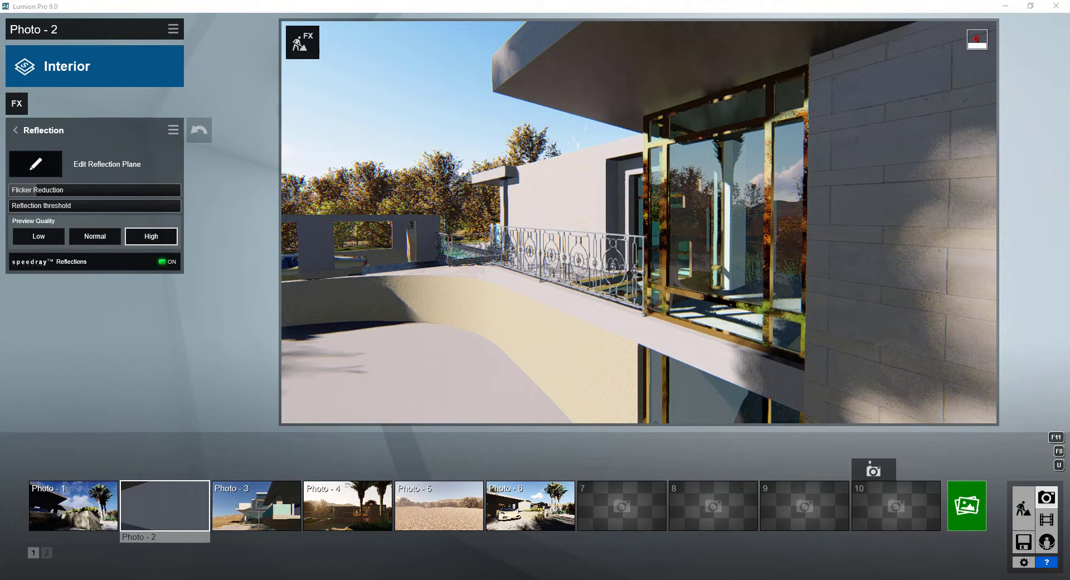
left_click(169, 262)
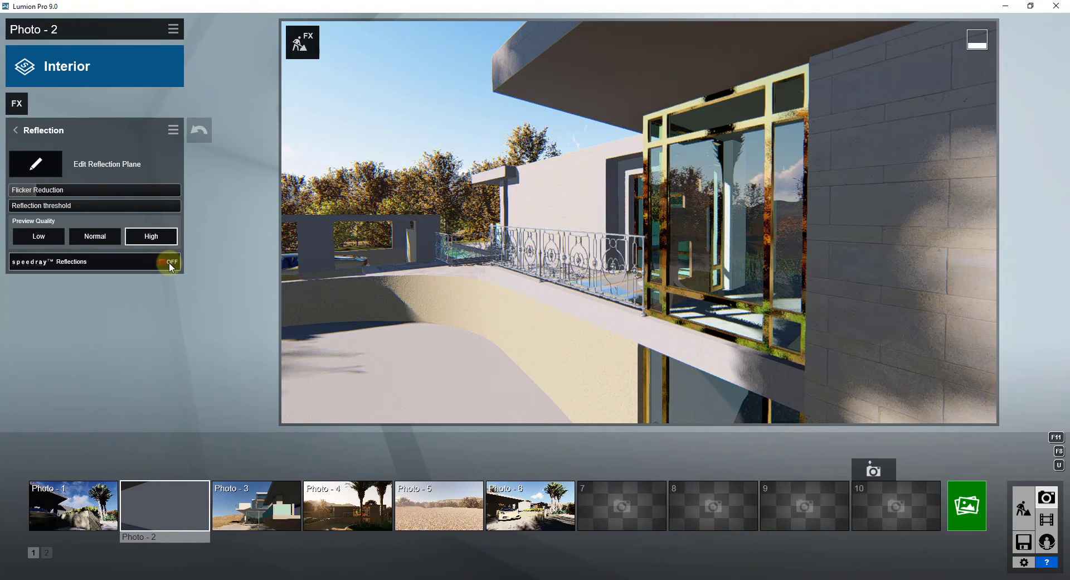
left_click(169, 262)
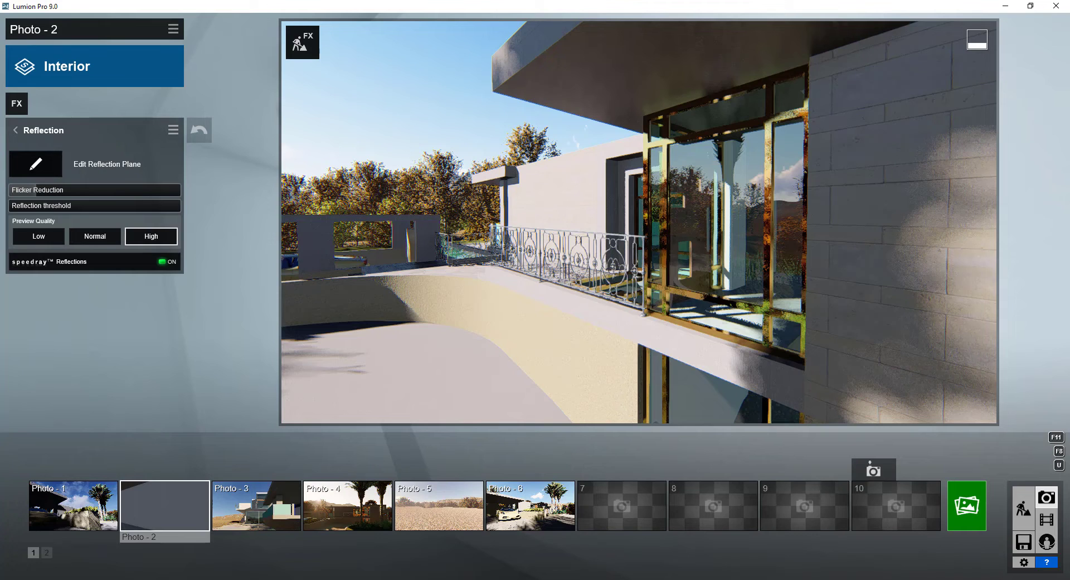
mouse_move(674, 316)
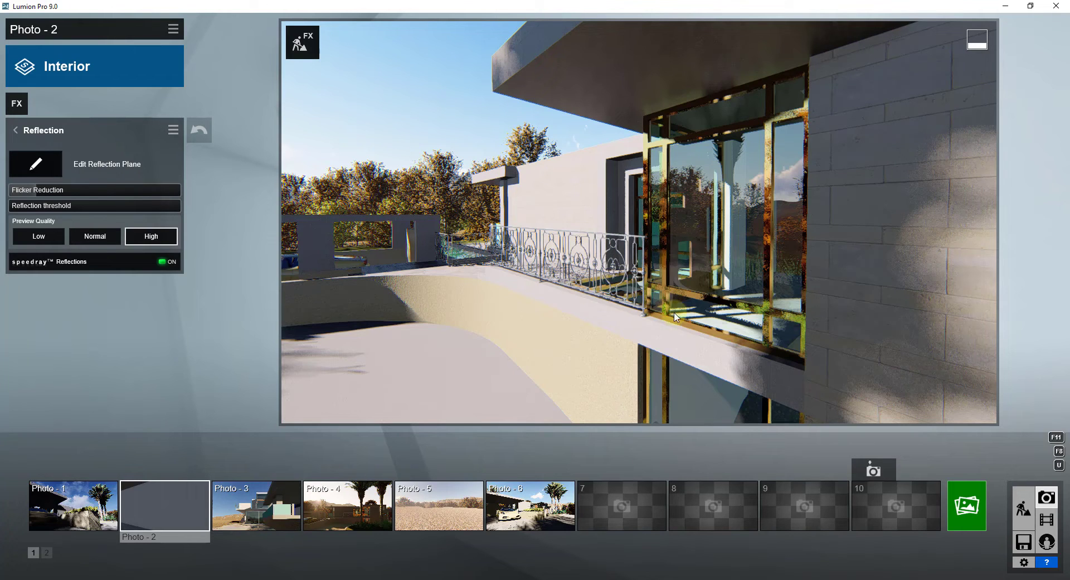
mouse_move(116, 230)
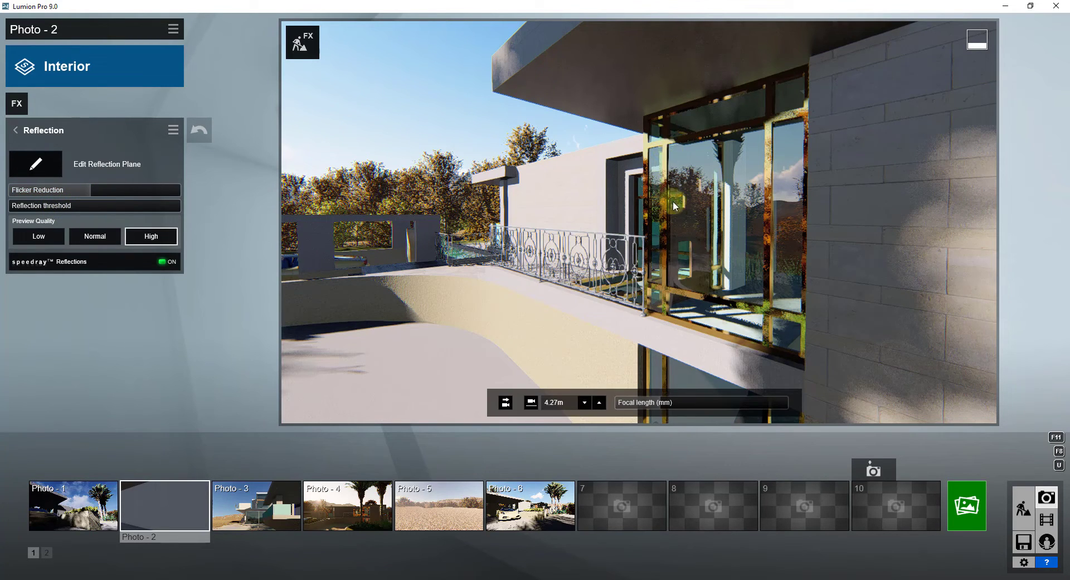
mouse_move(685, 156)
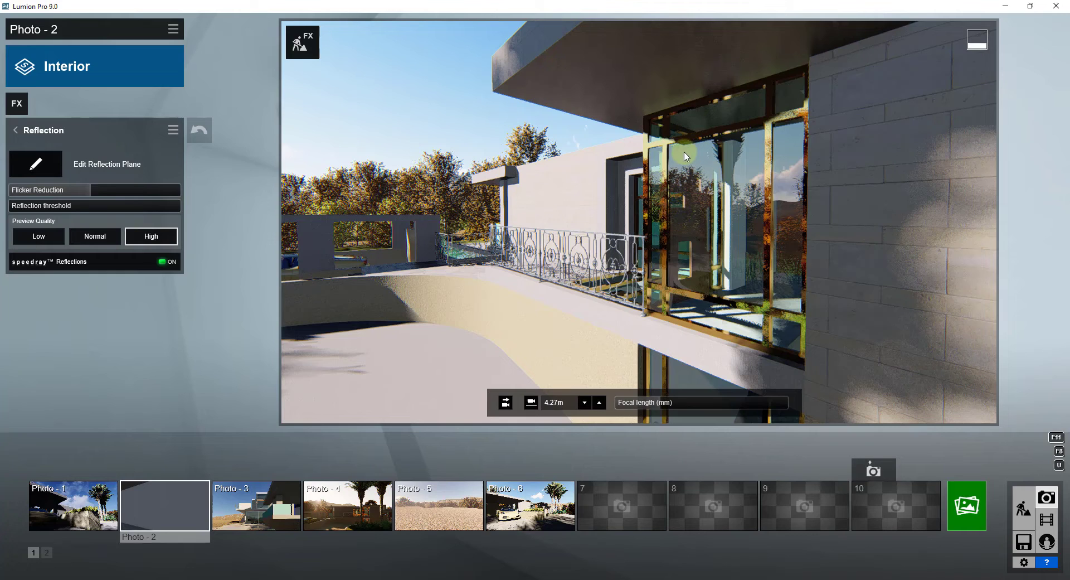
Step: Raise Flicker Reduction to around 70 with the slider
left_click_drag(54, 190, 174, 192)
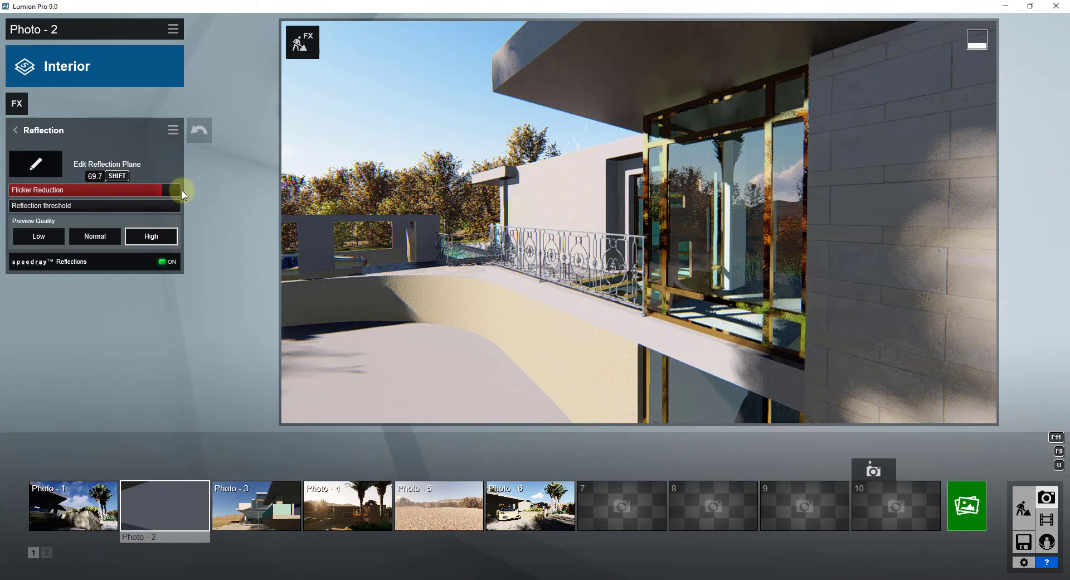
left_click_drag(174, 190, 158, 189)
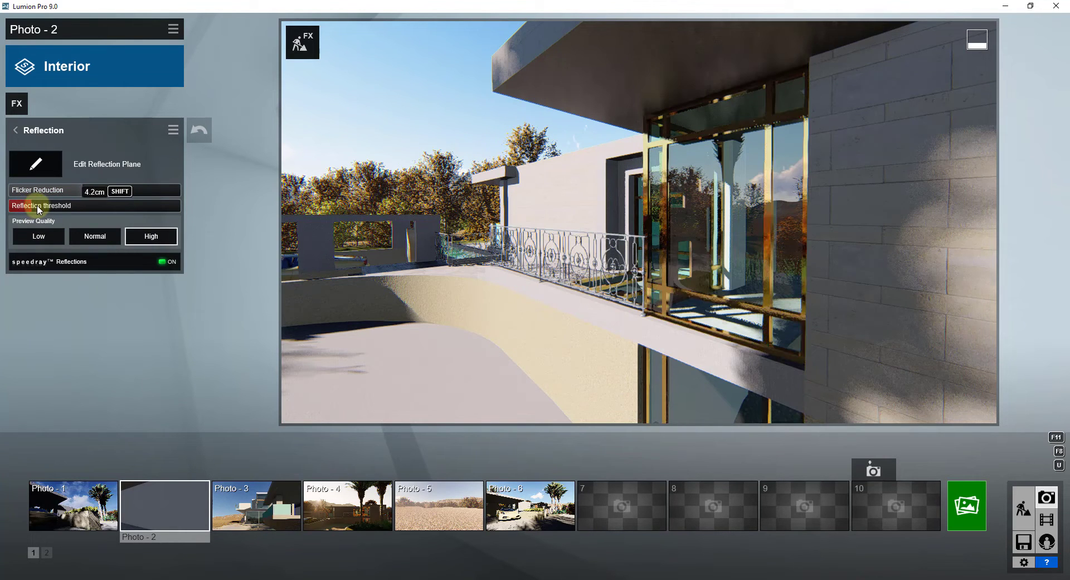
Step: Test reflection thresholds between about 4 cm and 17 cm, settling near 12 cm
left_click_drag(38, 205, 164, 205)
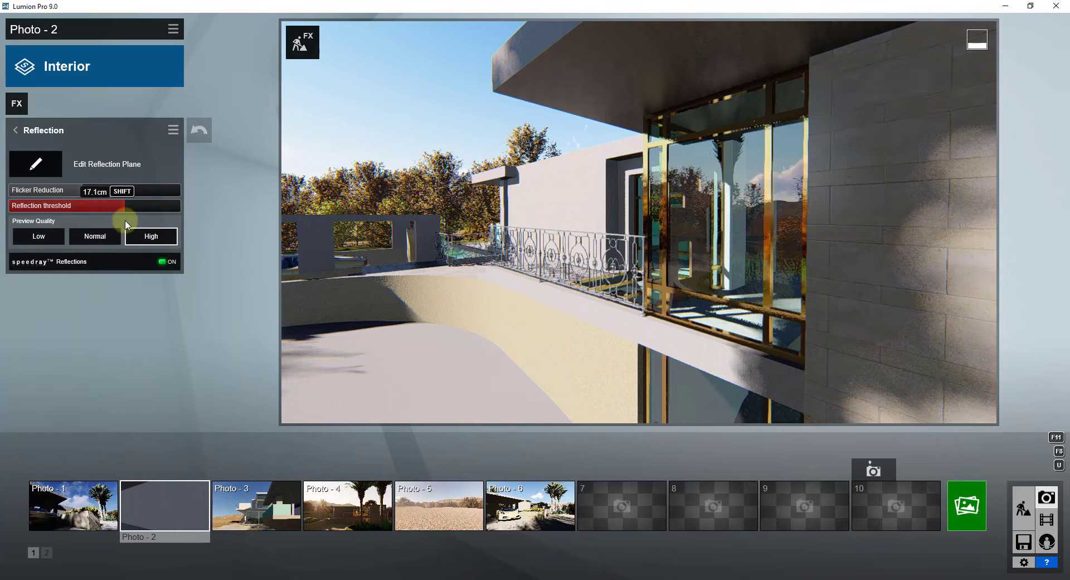
left_click_drag(126, 205, 107, 205)
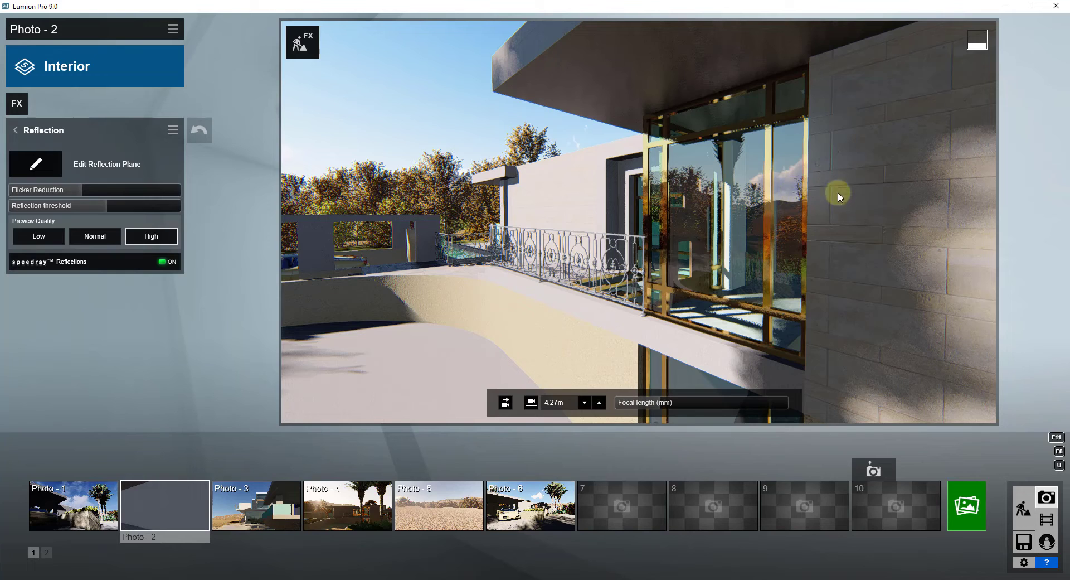
mouse_move(786, 197)
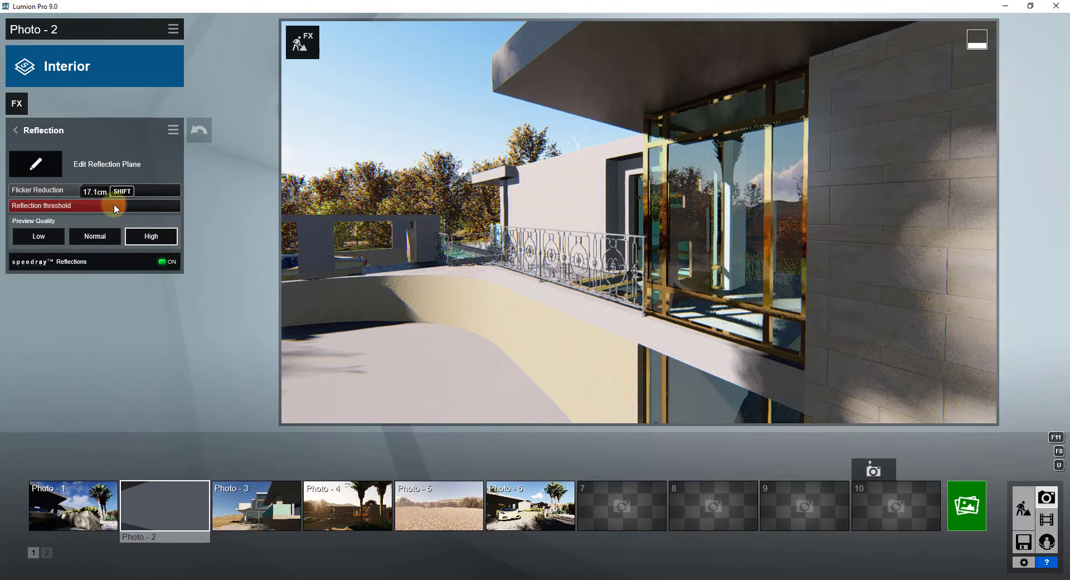
left_click_drag(116, 208, 101, 209)
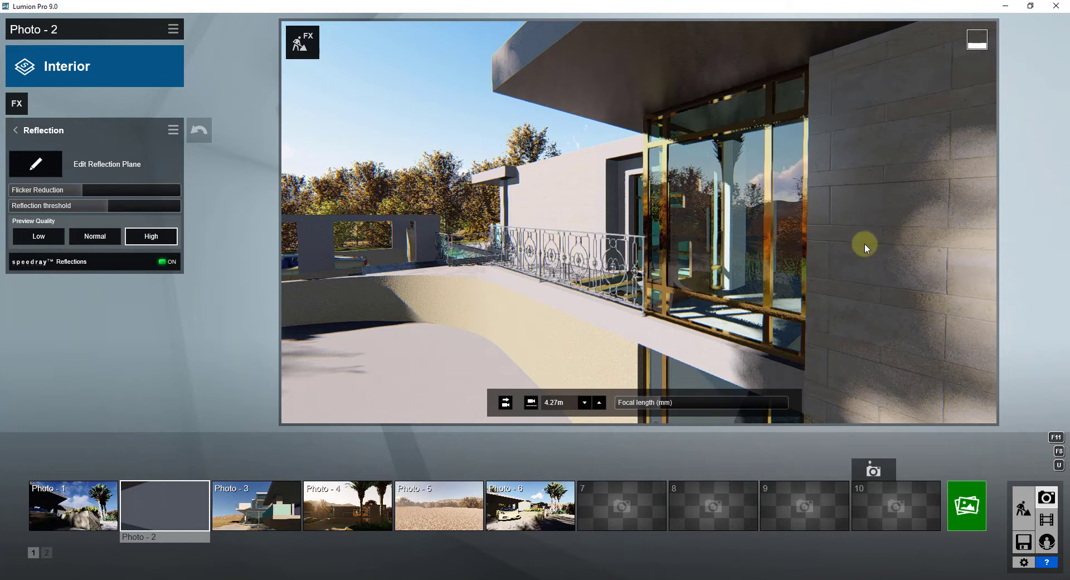
mouse_move(769, 224)
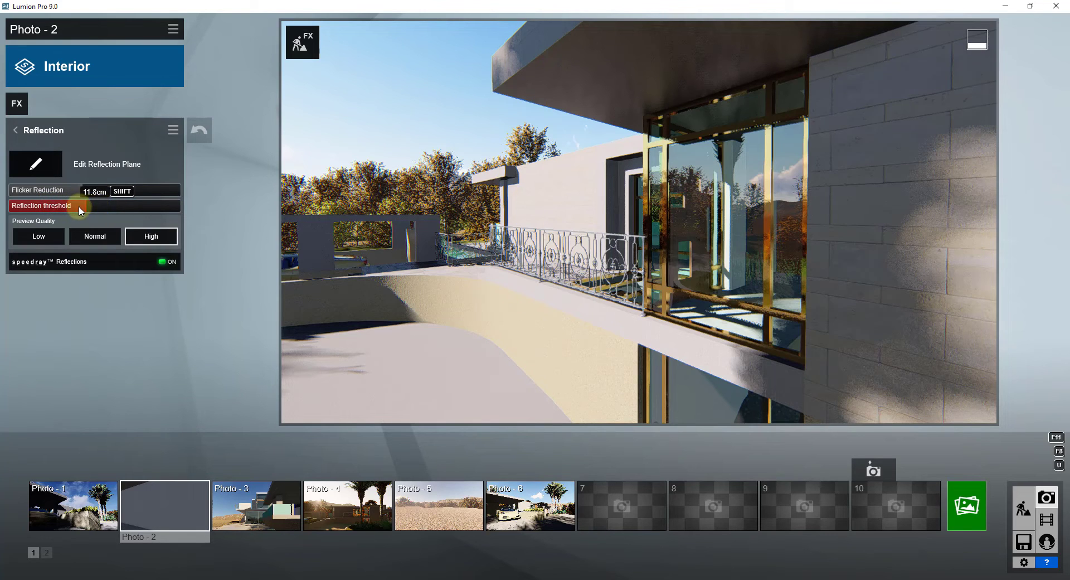
left_click_drag(80, 209, 122, 208)
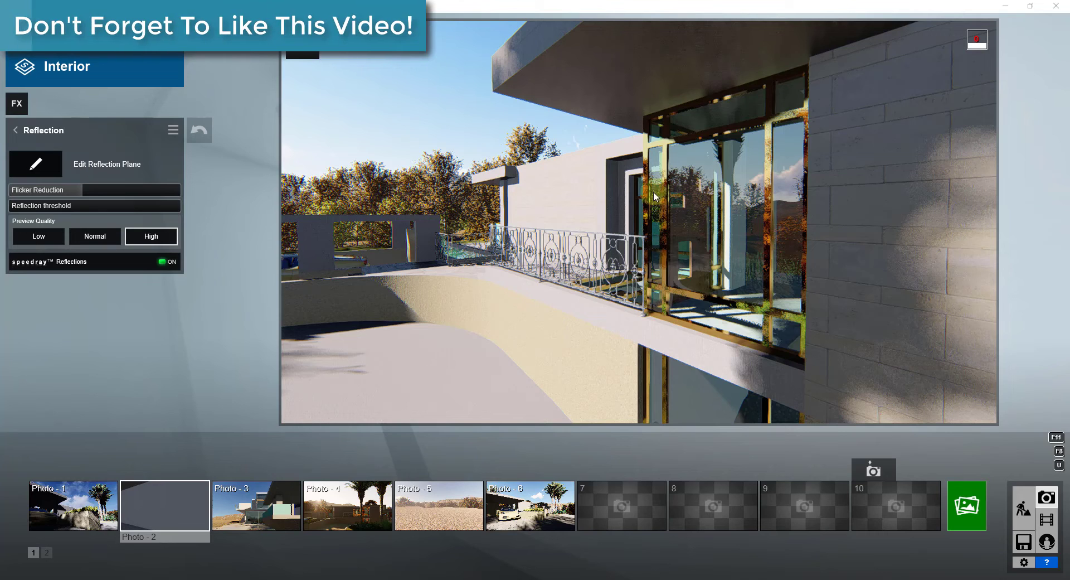
mouse_move(969, 504)
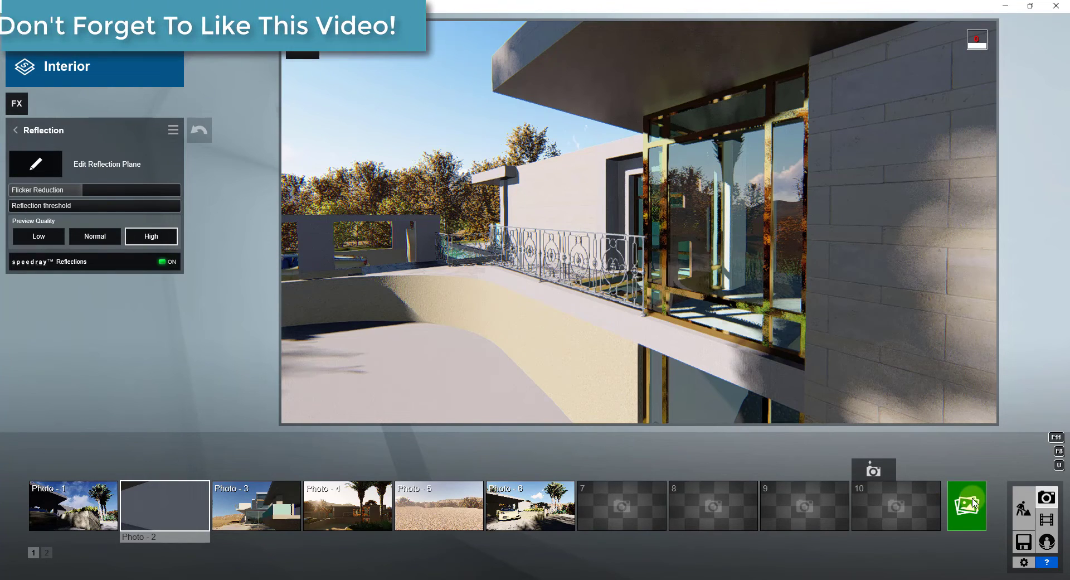
Step: Start a Desktop 1920x1080 render saved as Test4 beside Test1–Test3
left_click(967, 505)
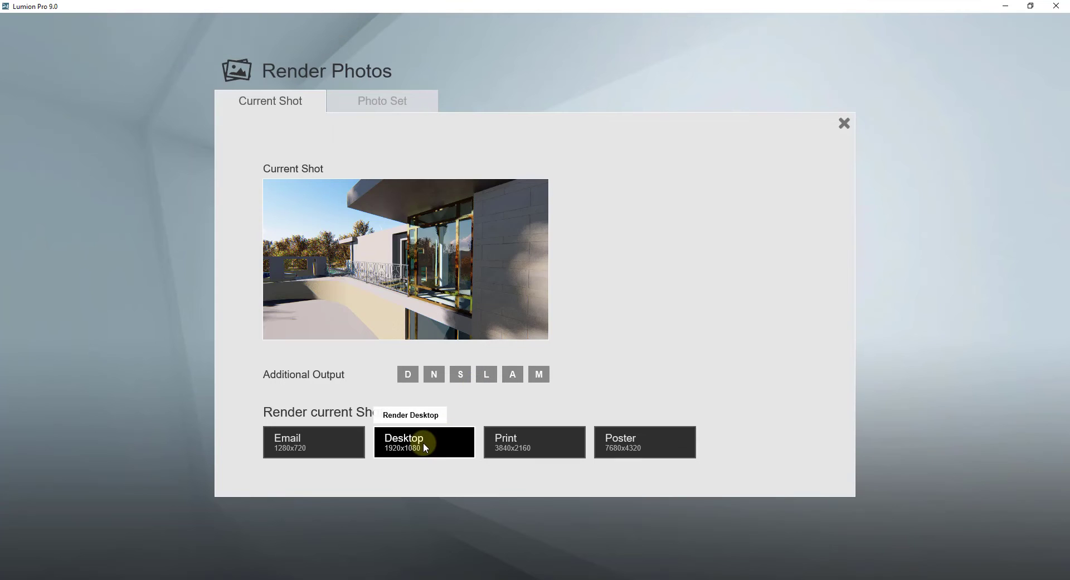
left_click(424, 441)
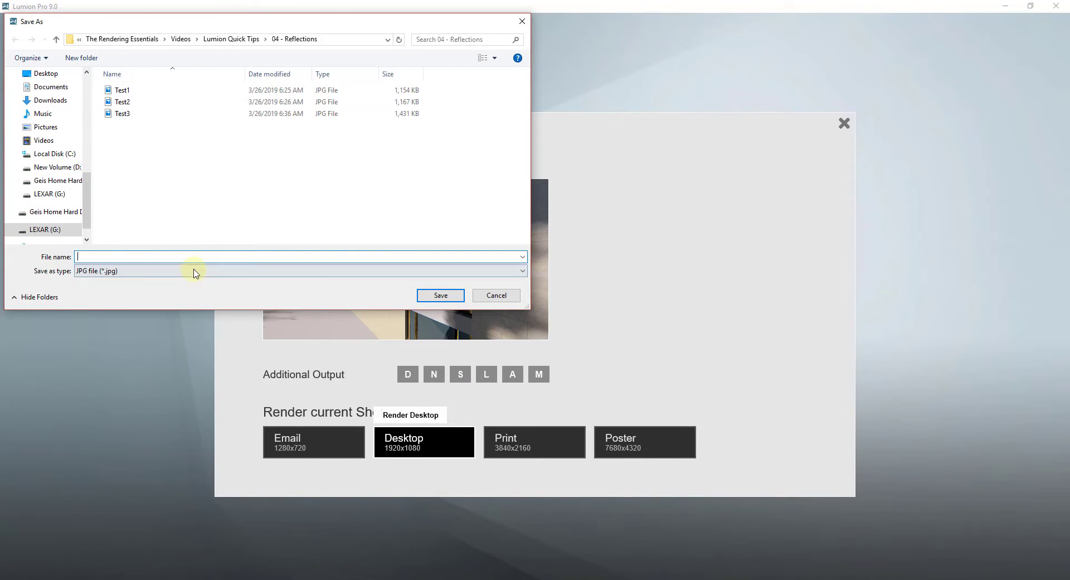
type("Test4")
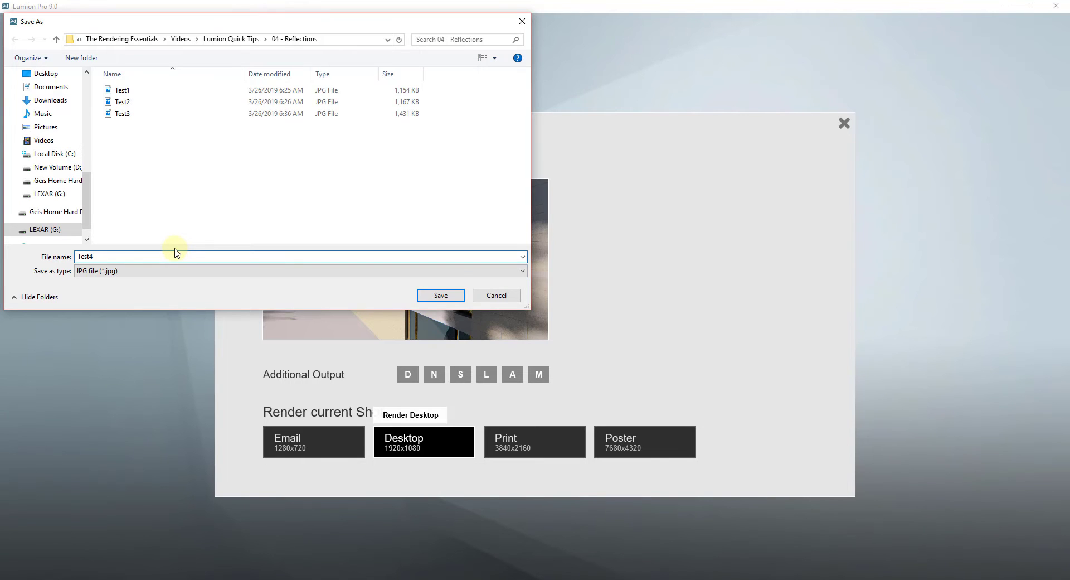
left_click(439, 295)
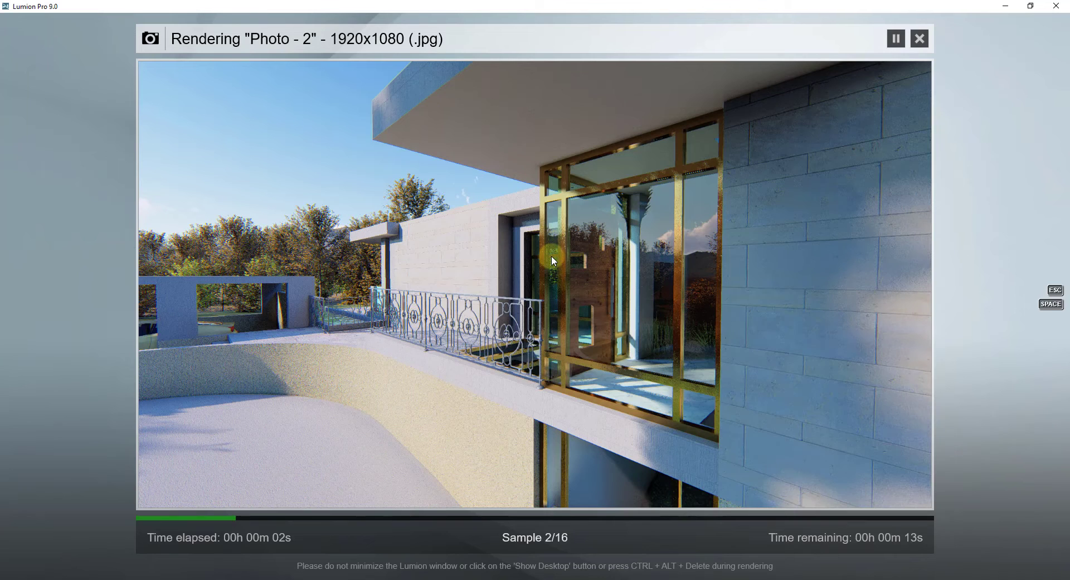
mouse_move(702, 320)
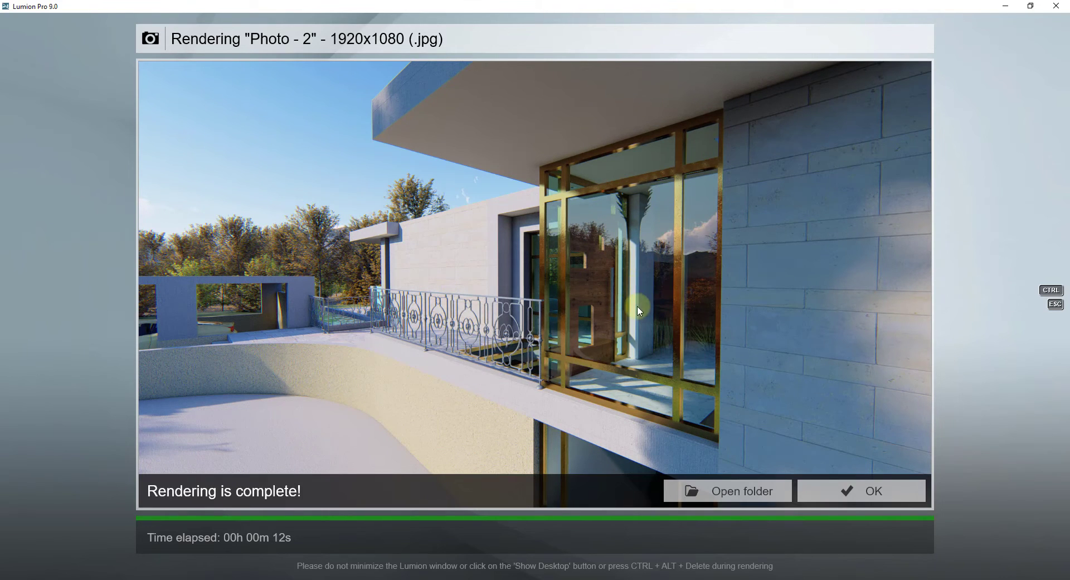
mouse_move(591, 289)
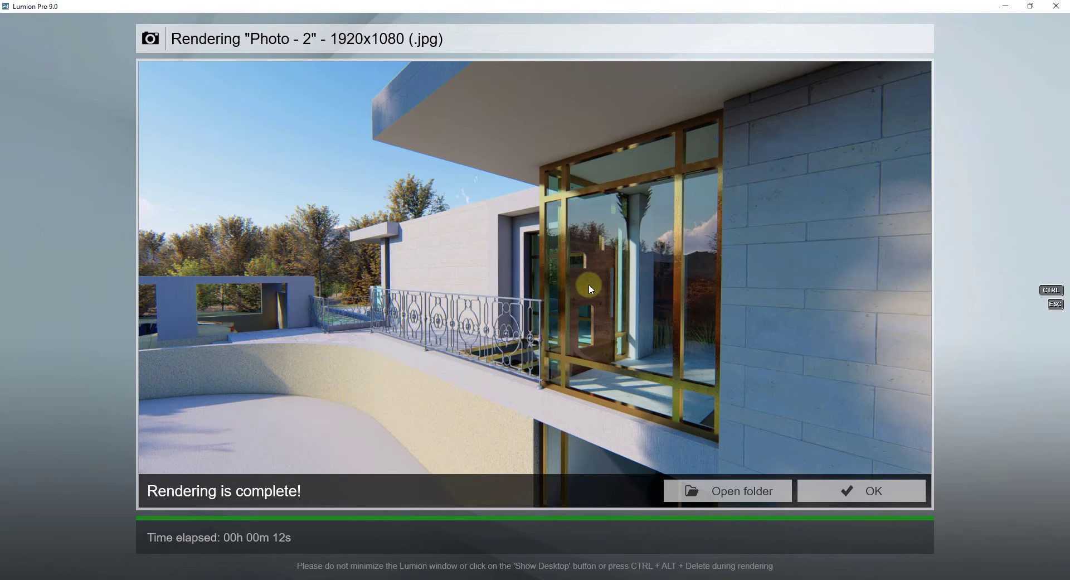
mouse_move(727, 490)
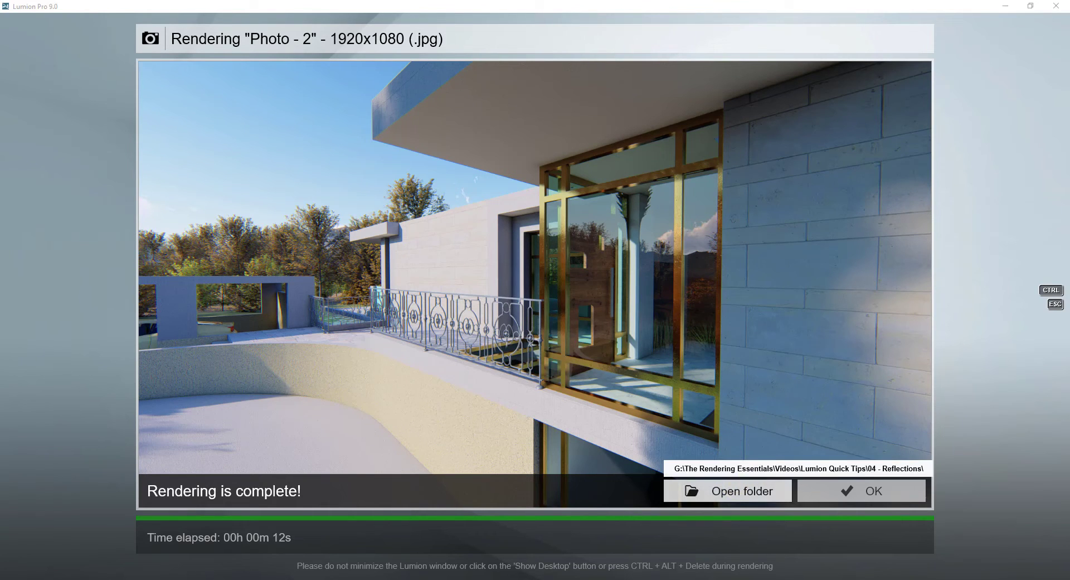
mouse_move(604, 274)
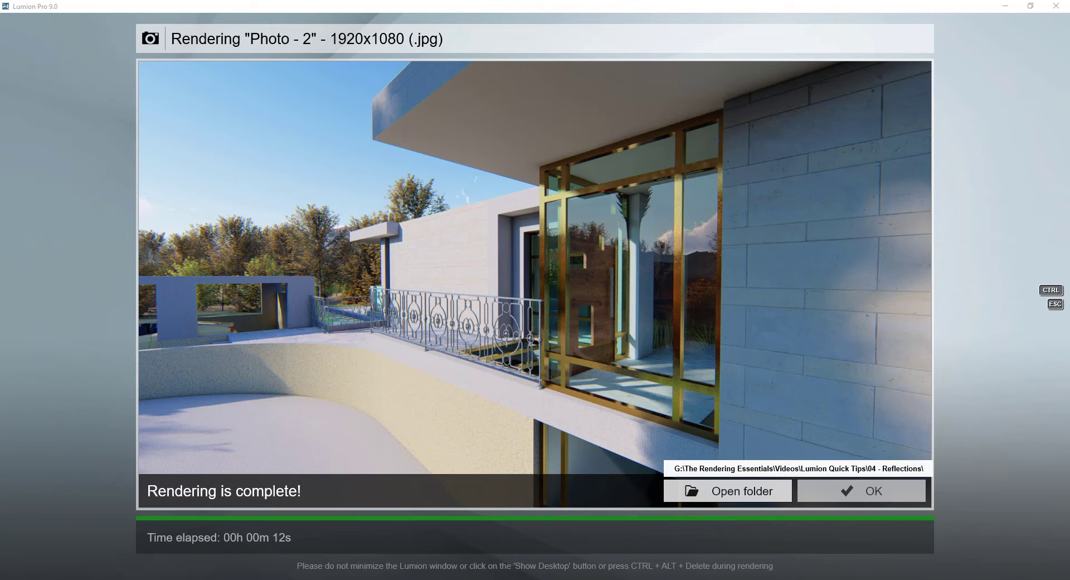
Step: Bring up the saved balcony JPG in Photos beside Lumion's finished Test4 render to compare reflections
left_click(727, 491)
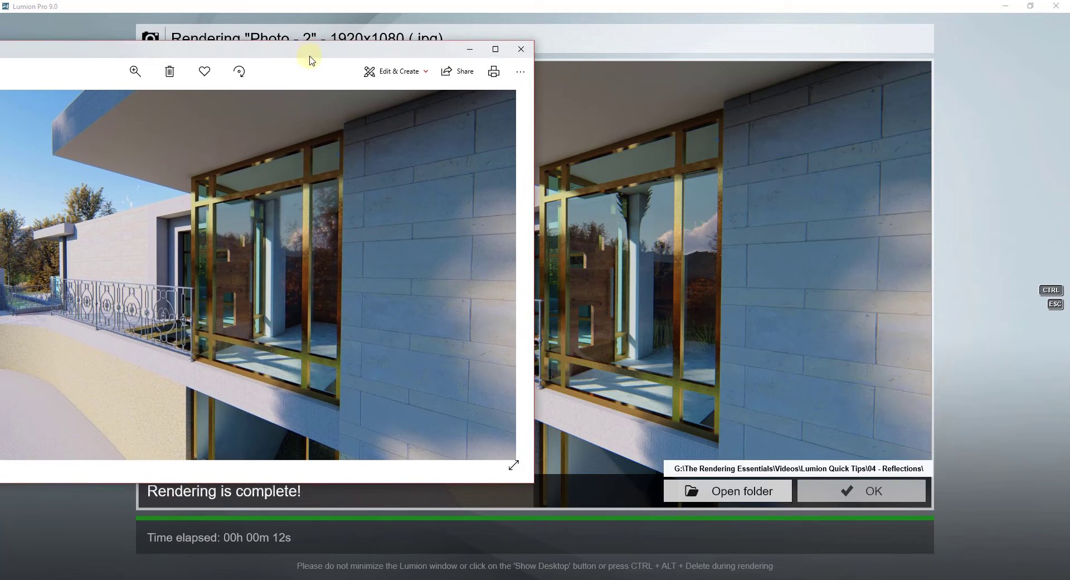
left_click_drag(309, 48, 303, 65)
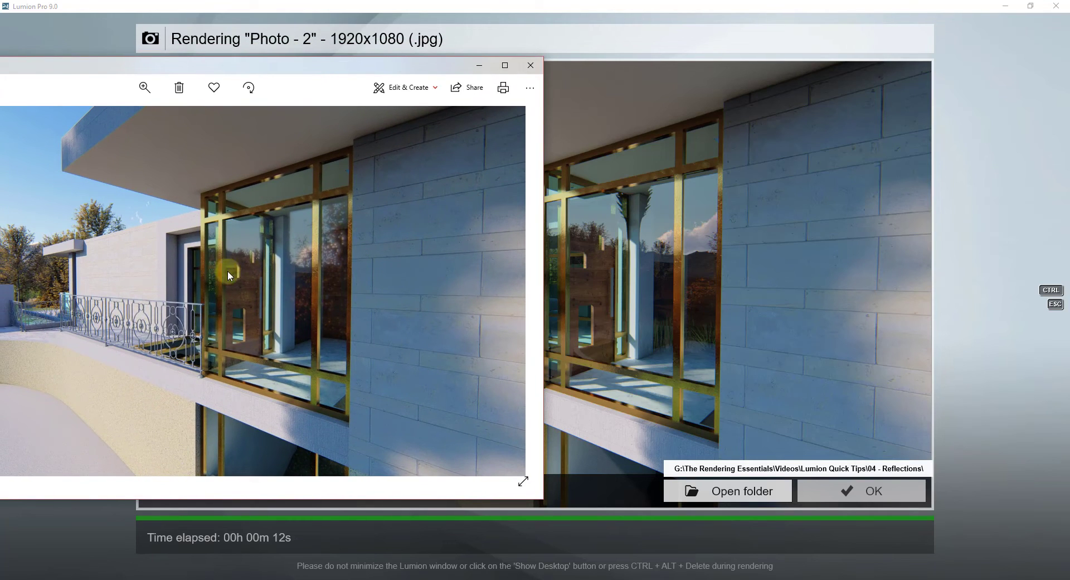
mouse_move(678, 317)
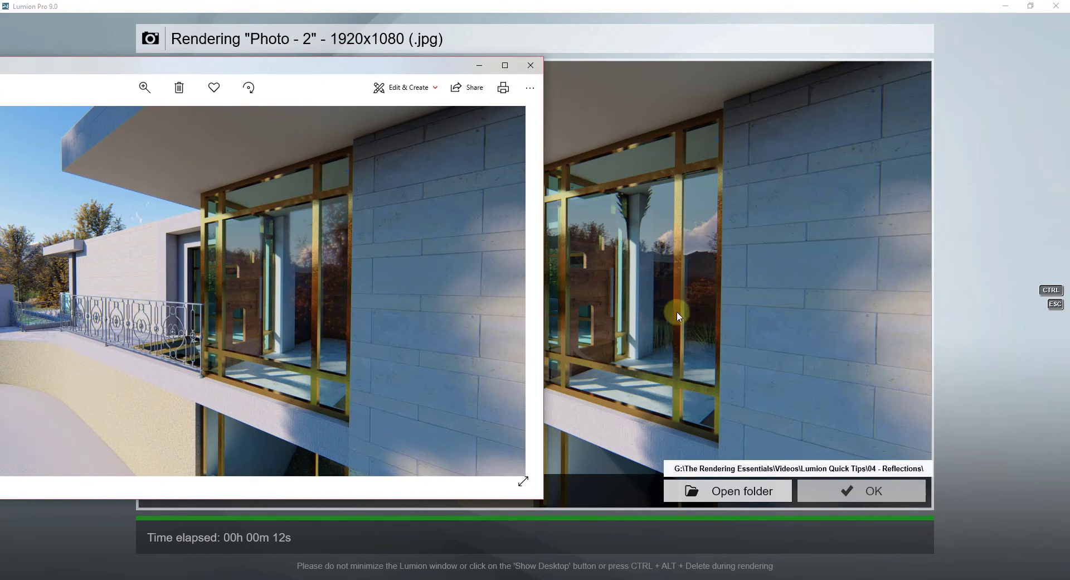
mouse_move(543, 380)
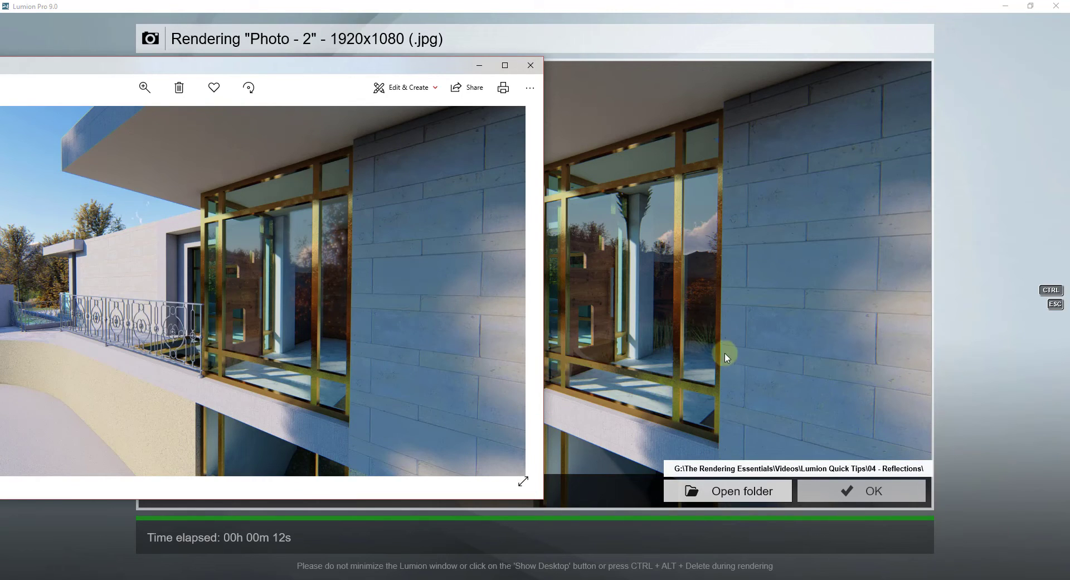
mouse_move(667, 348)
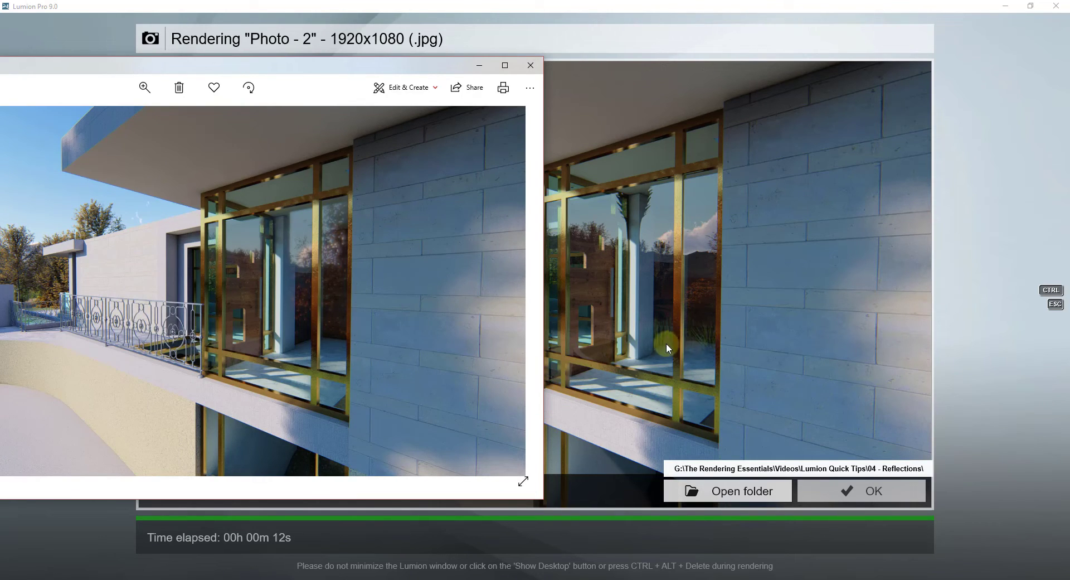
mouse_move(700, 320)
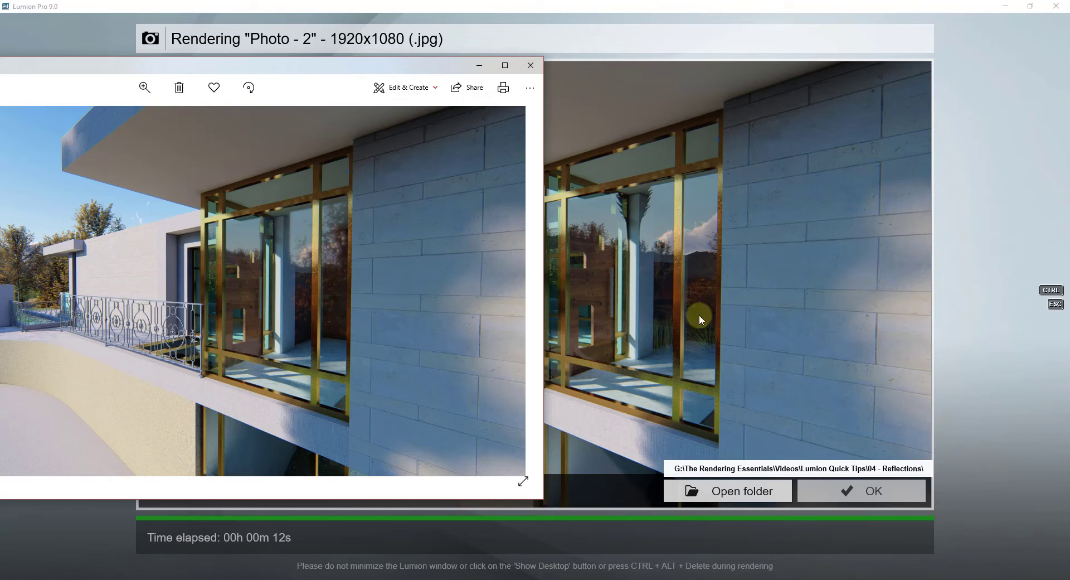
mouse_move(655, 299)
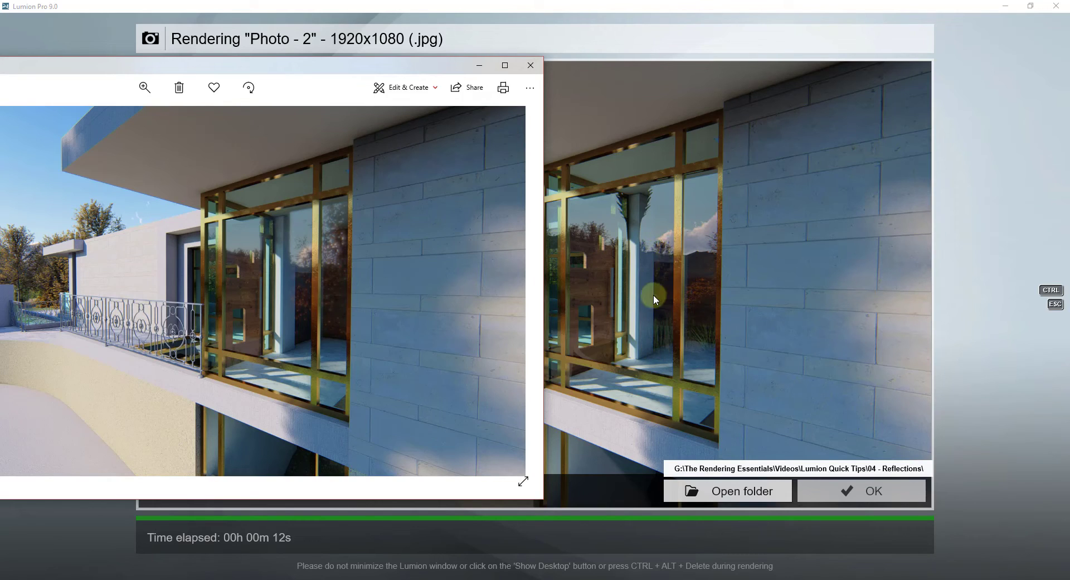
mouse_move(669, 266)
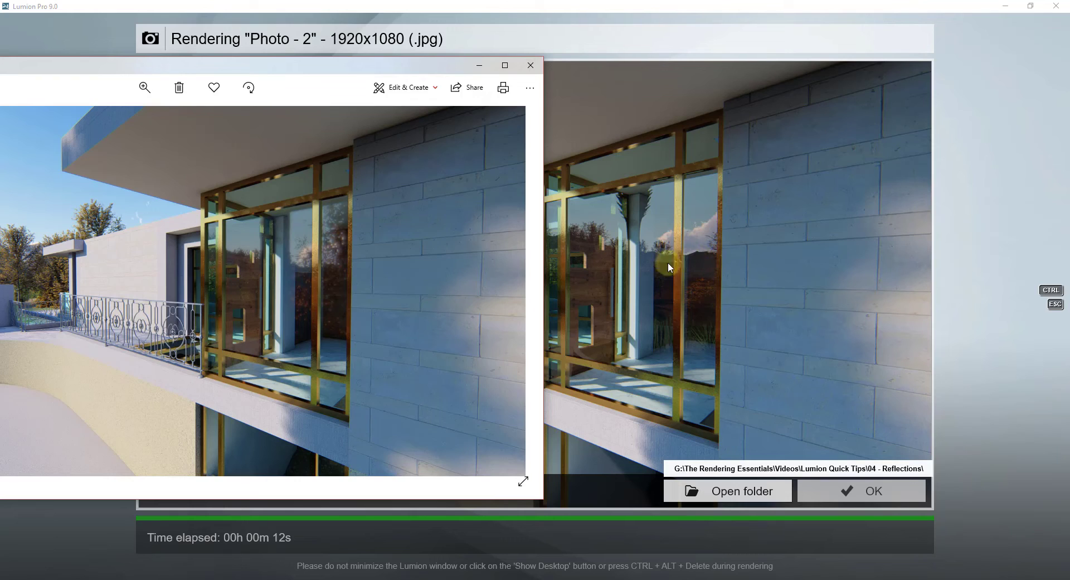
mouse_move(282, 298)
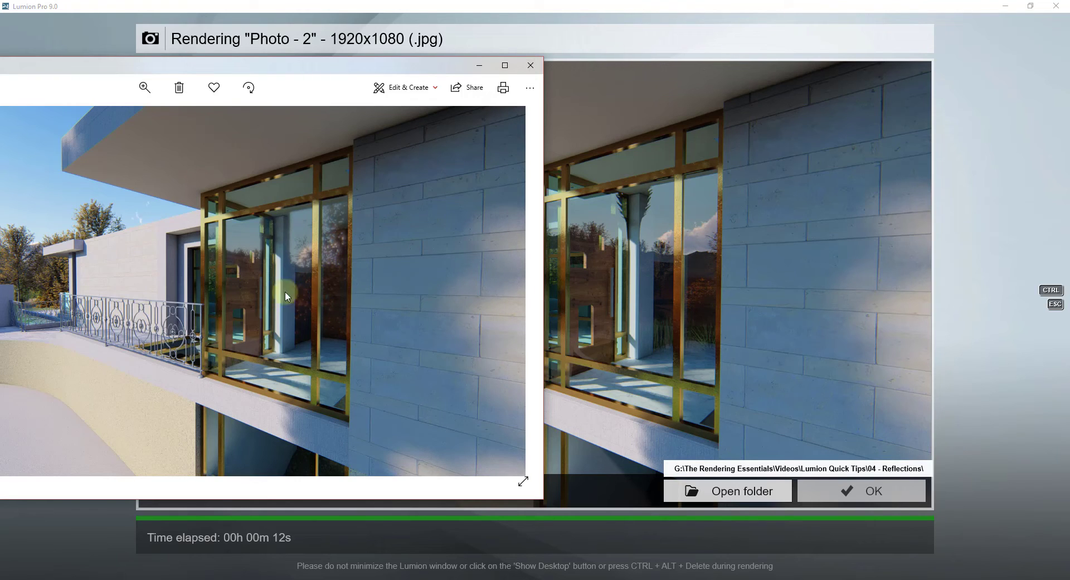
mouse_move(323, 288)
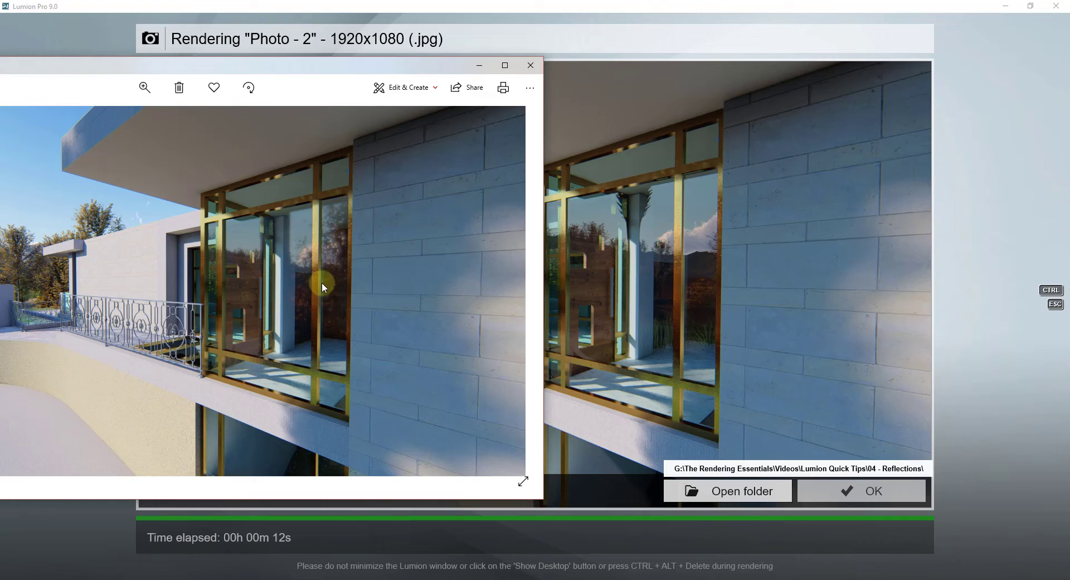
mouse_move(331, 225)
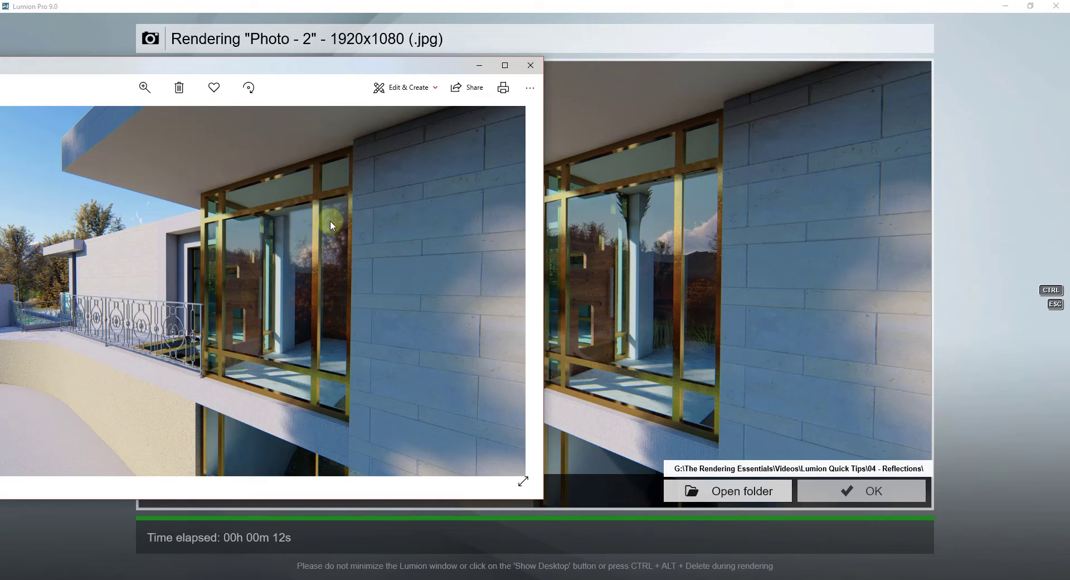
mouse_move(318, 278)
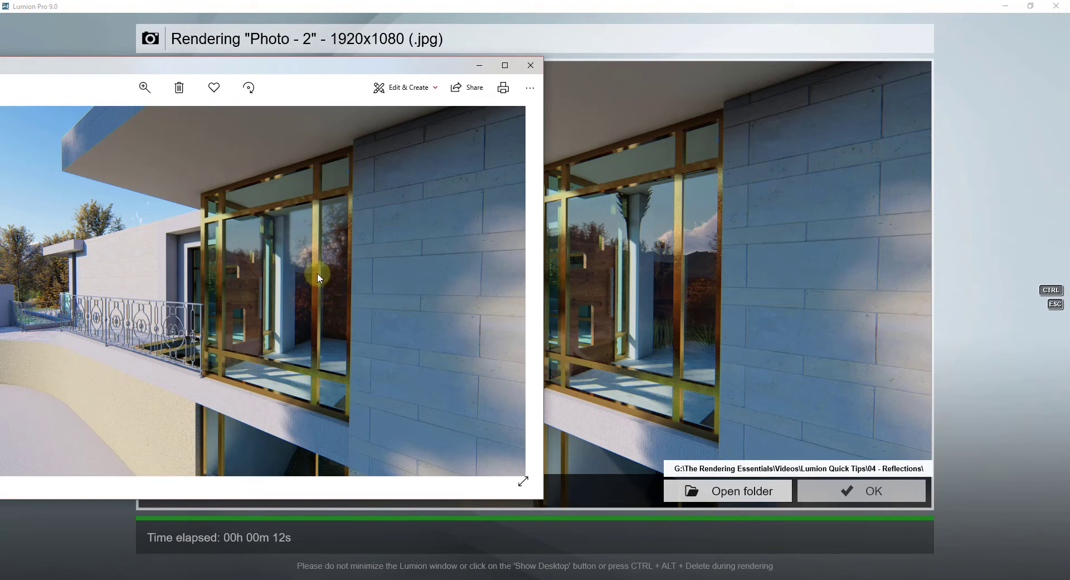
mouse_move(317, 265)
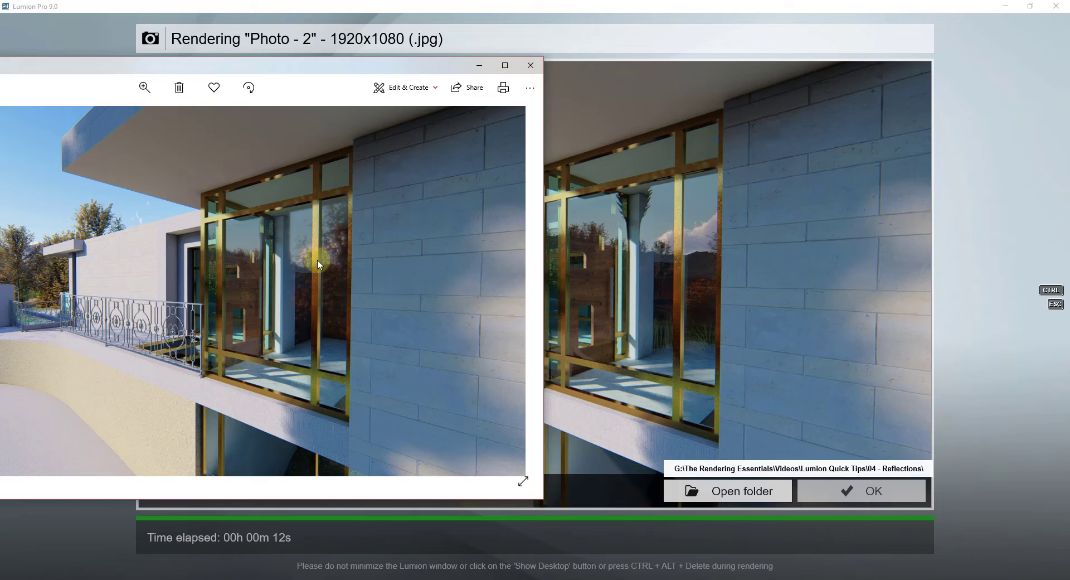
mouse_move(302, 285)
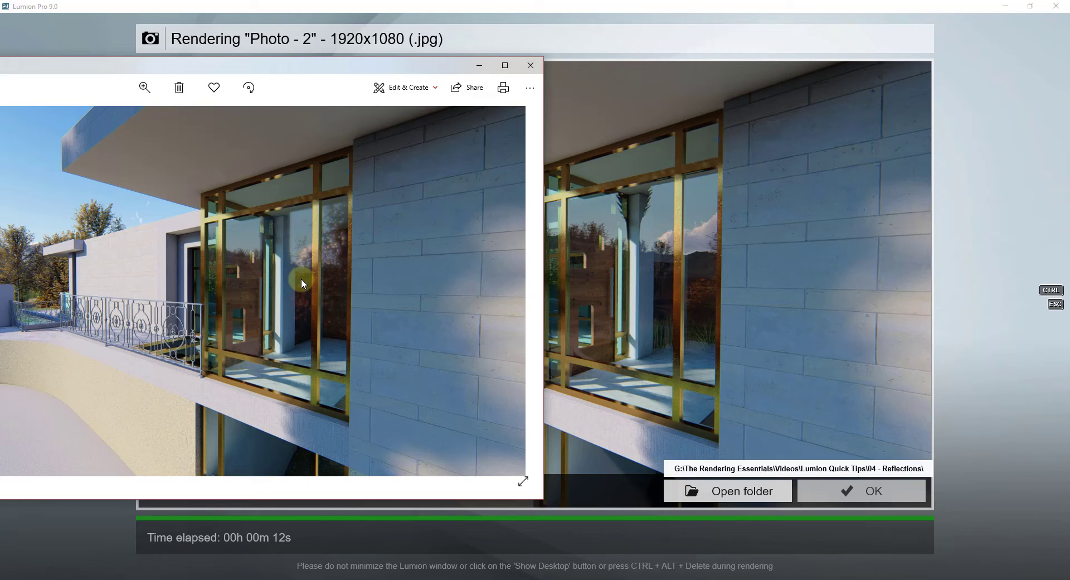
mouse_move(297, 296)
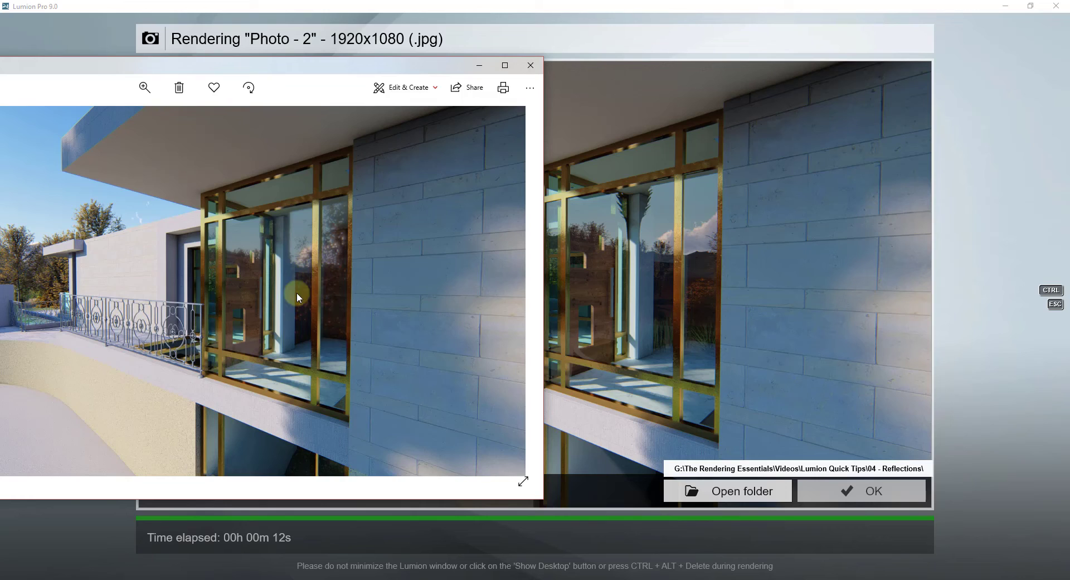
mouse_move(288, 293)
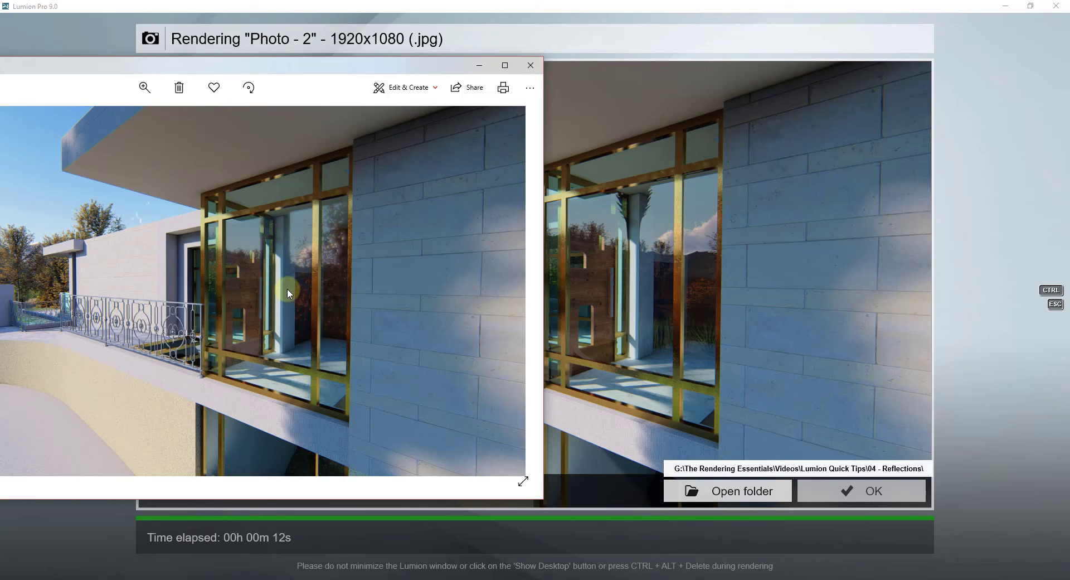
mouse_move(282, 266)
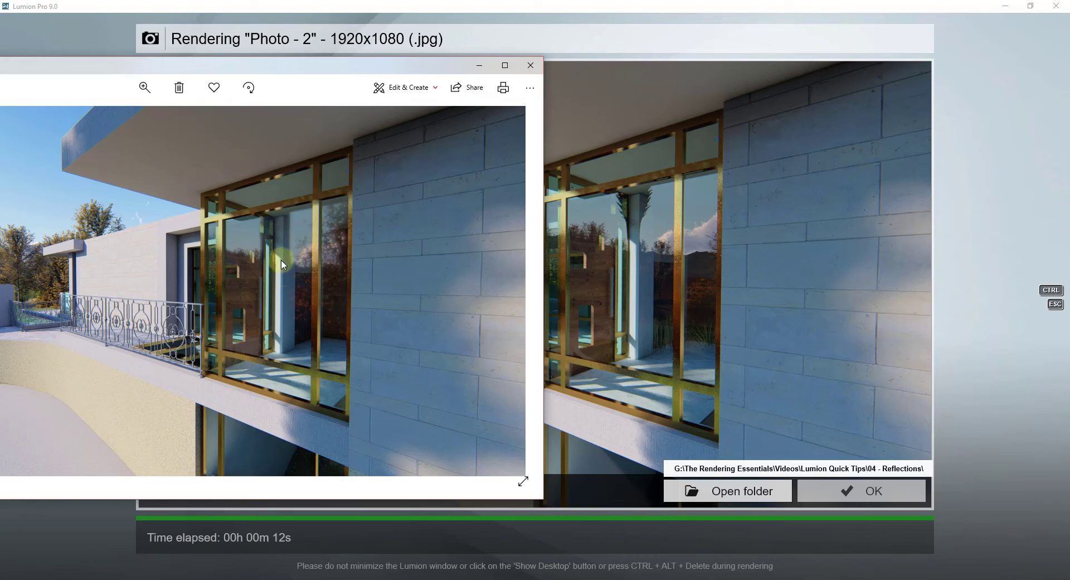